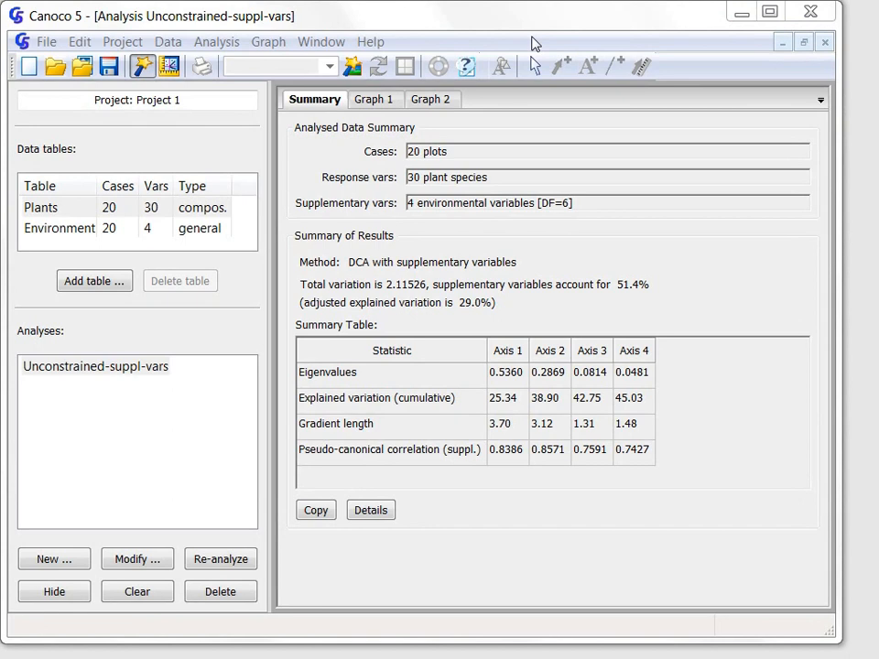
mouse_move(502, 124)
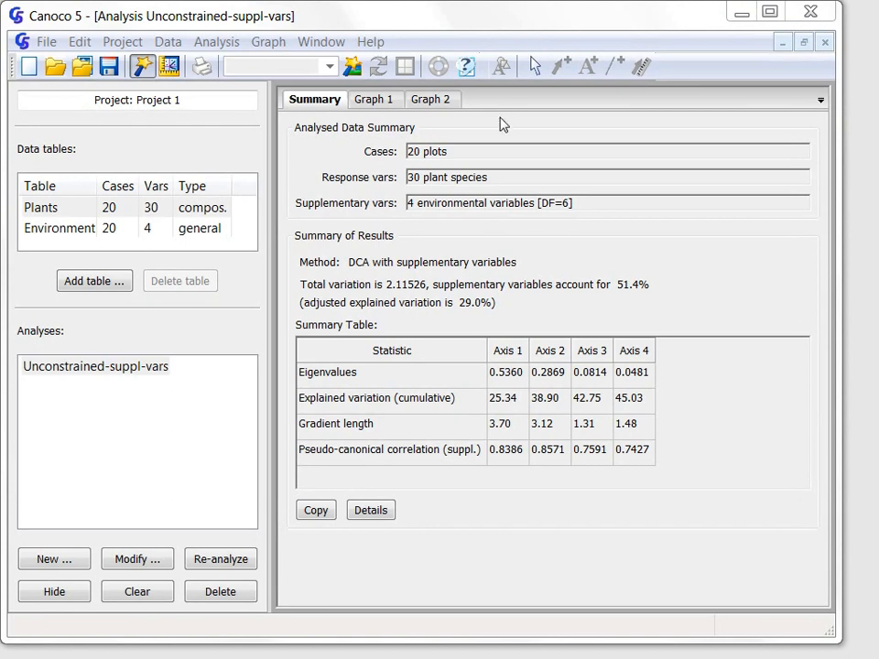
mouse_move(502, 130)
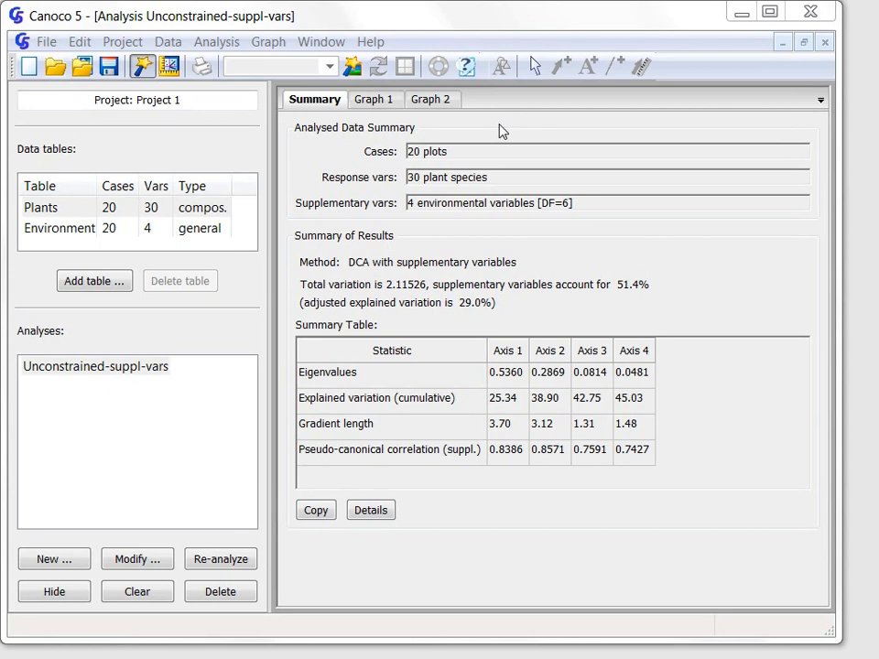
mouse_move(472, 209)
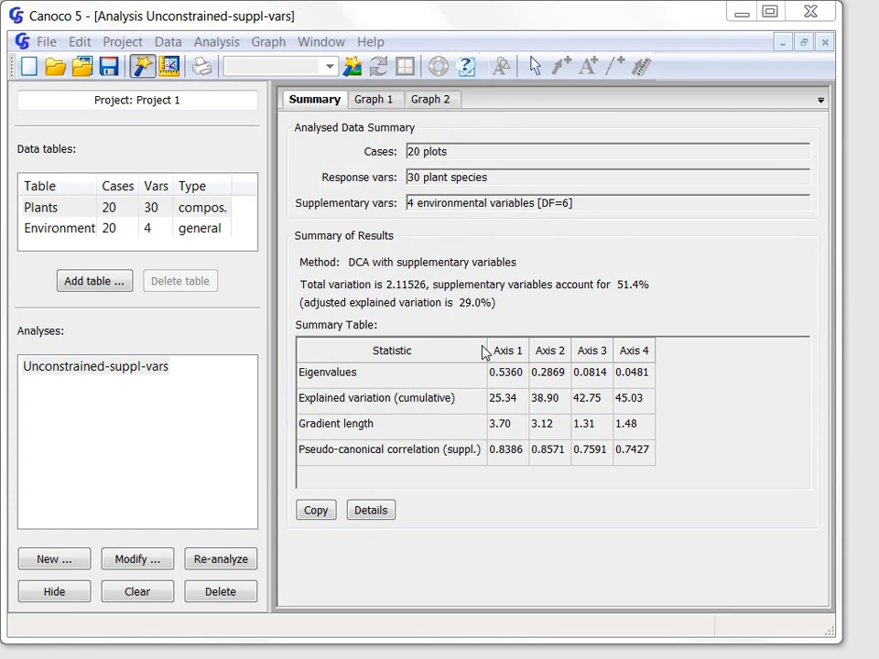
mouse_move(553, 390)
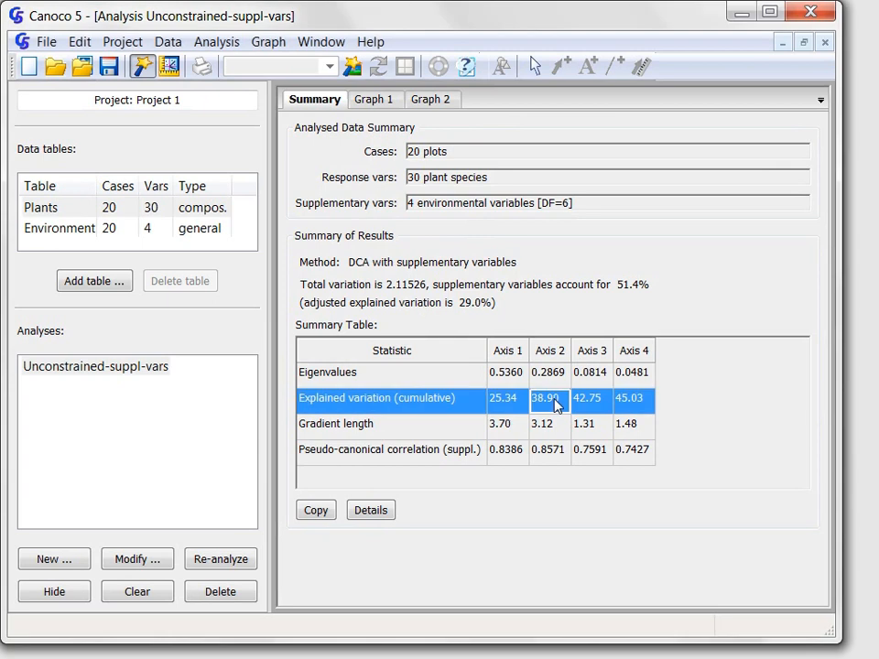
mouse_move(561, 412)
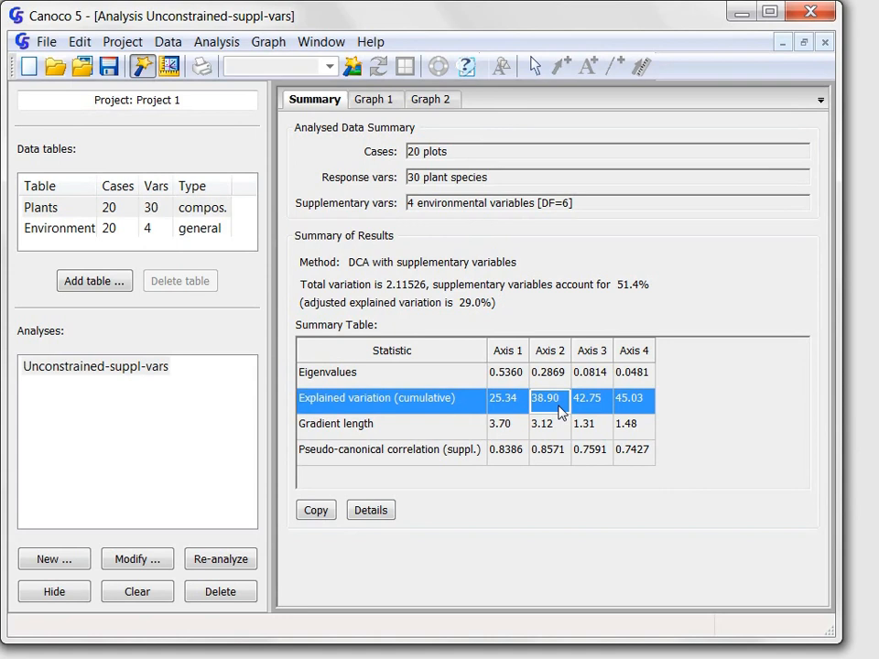
mouse_move(406, 122)
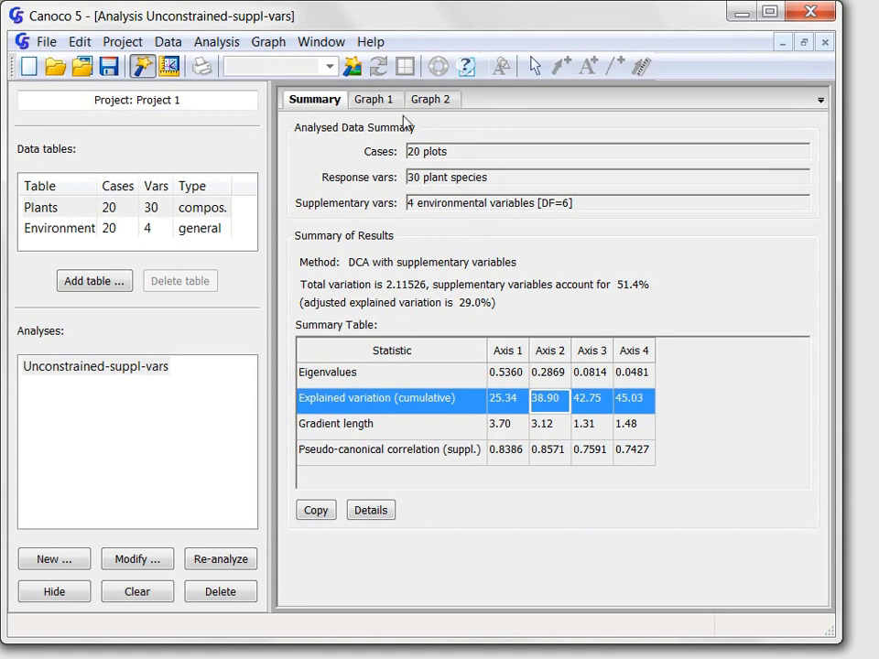
mouse_move(374, 99)
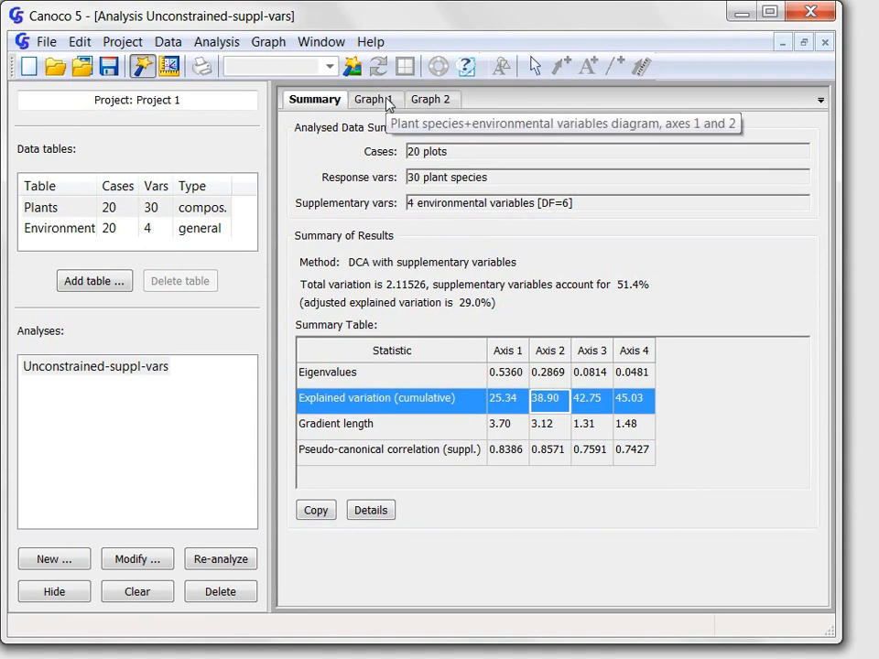
Show Graph 1 and identify the A1Horiz and Moisture variable labels.
click(375, 98)
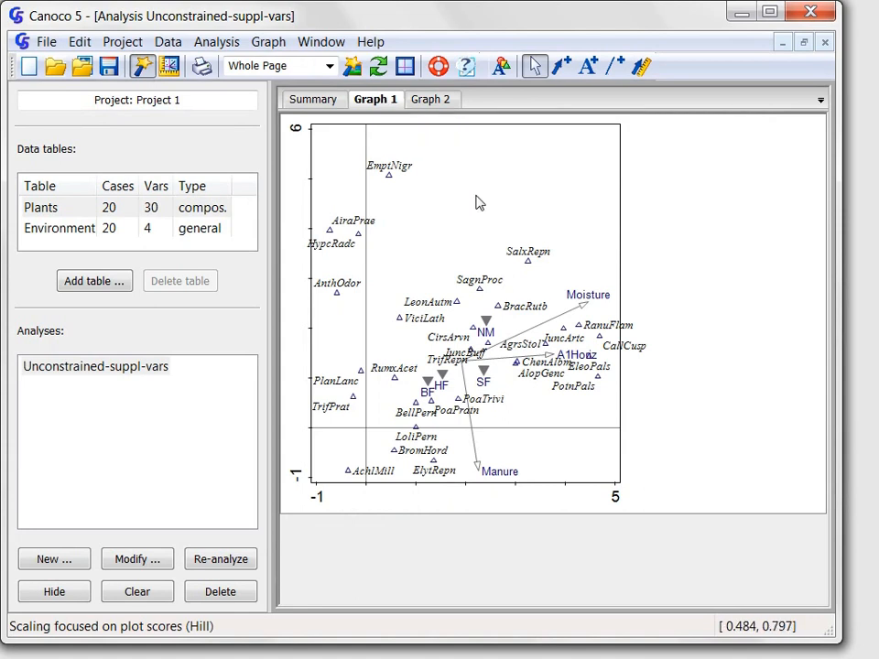
mouse_move(490, 175)
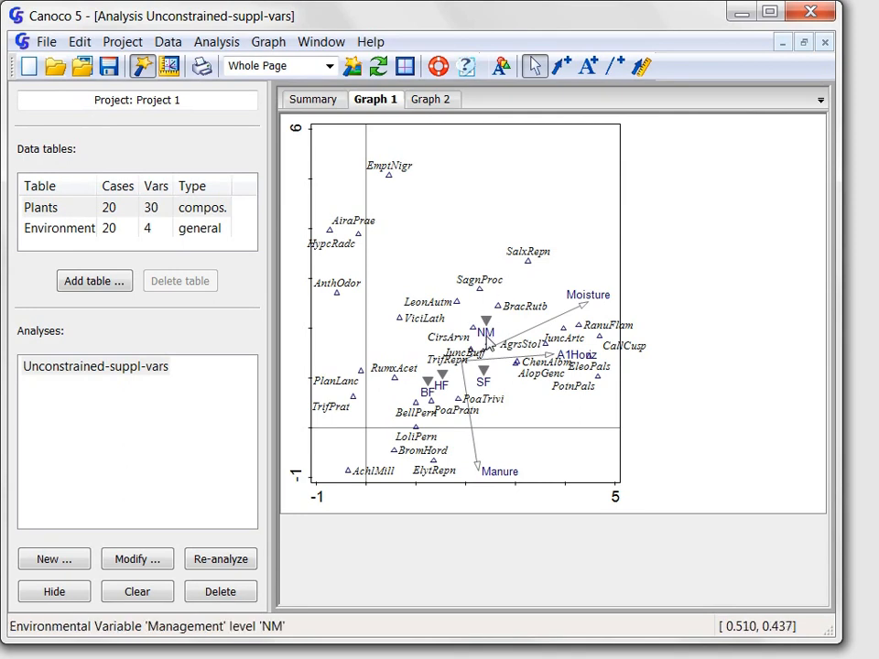
click(485, 331)
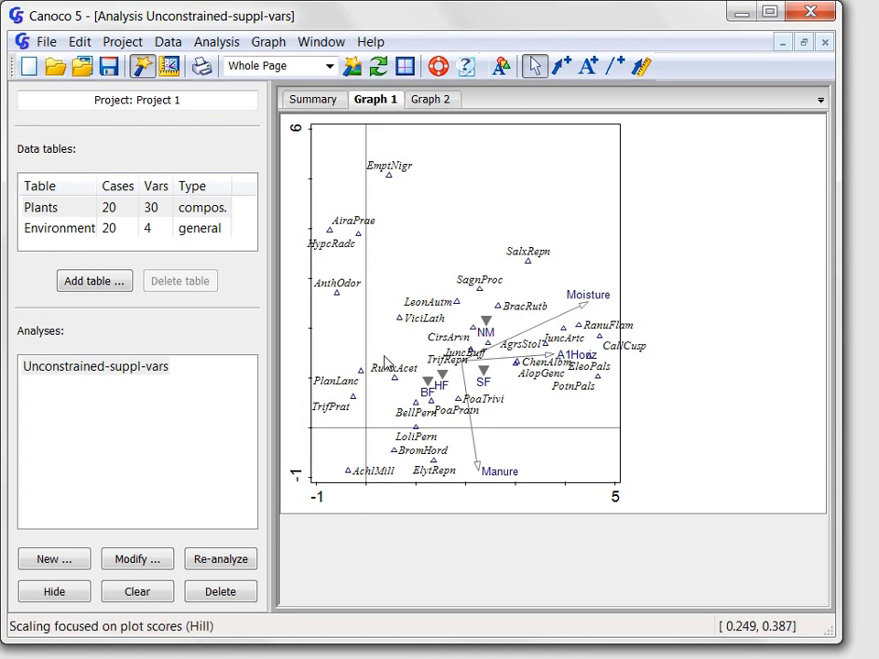
mouse_move(584, 355)
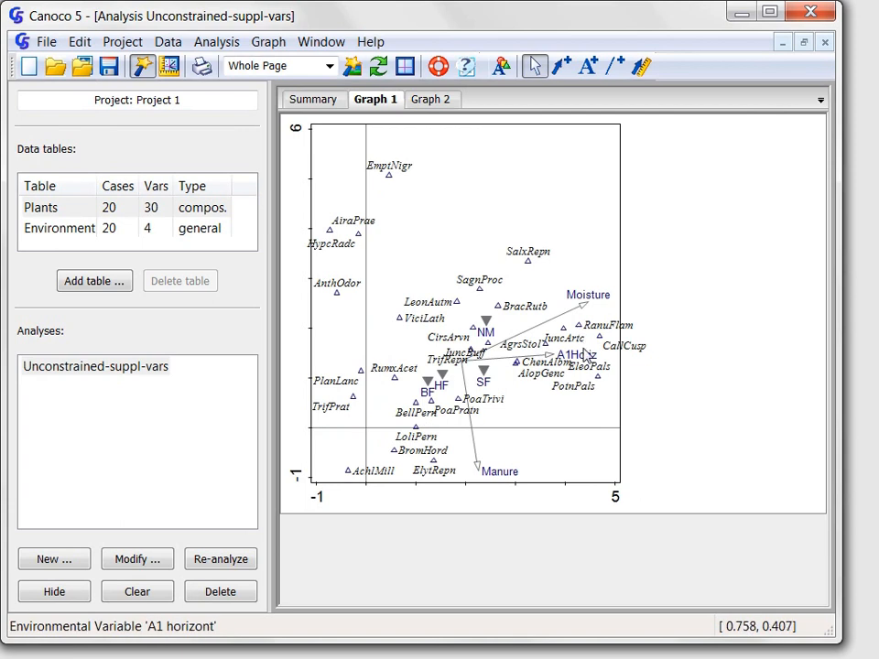
click(569, 355)
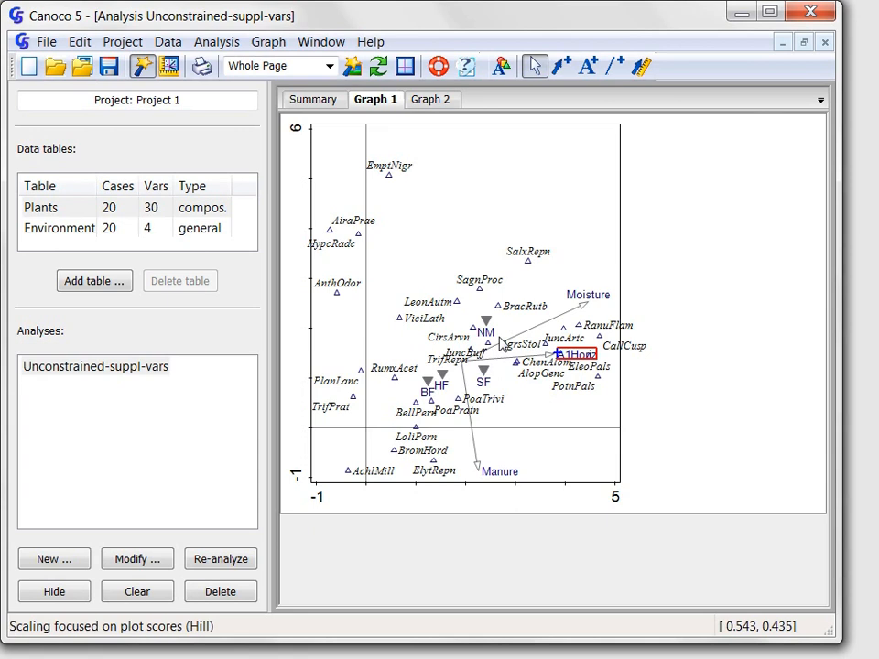
click(587, 294)
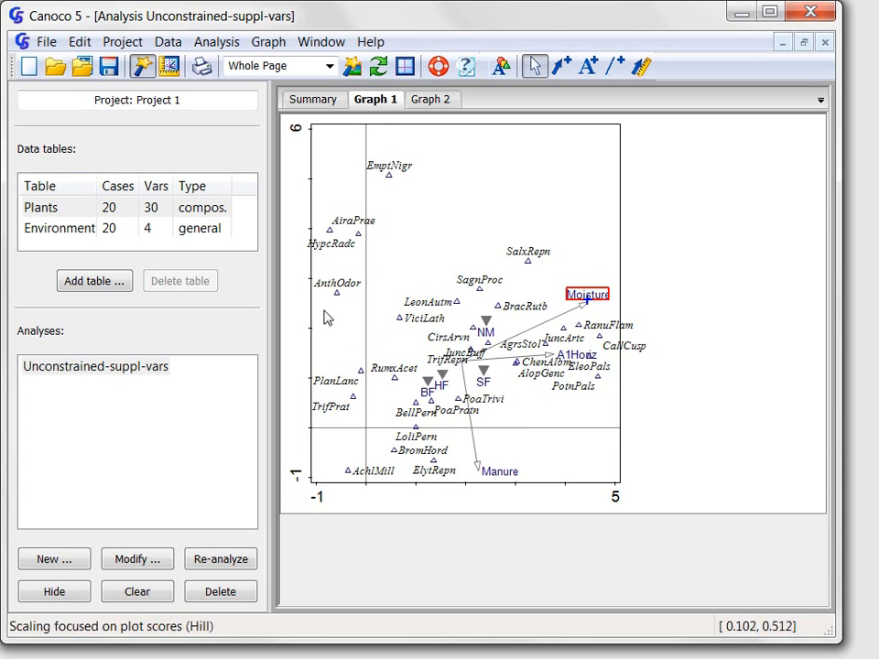
Identify the AnthOdor species, Manure variable and LoliPern species labels on the biplot.
click(337, 282)
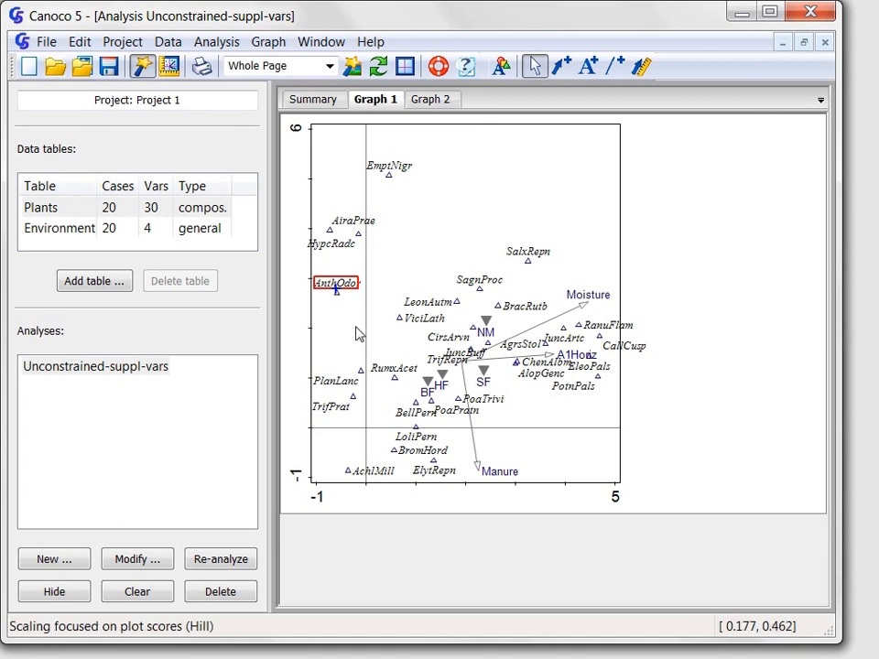
mouse_move(612, 331)
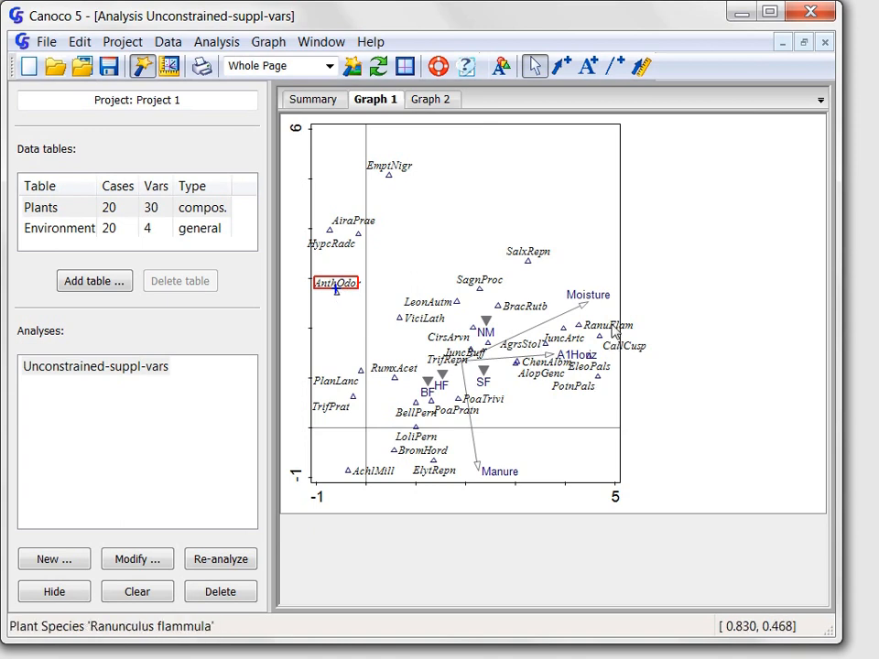
click(609, 325)
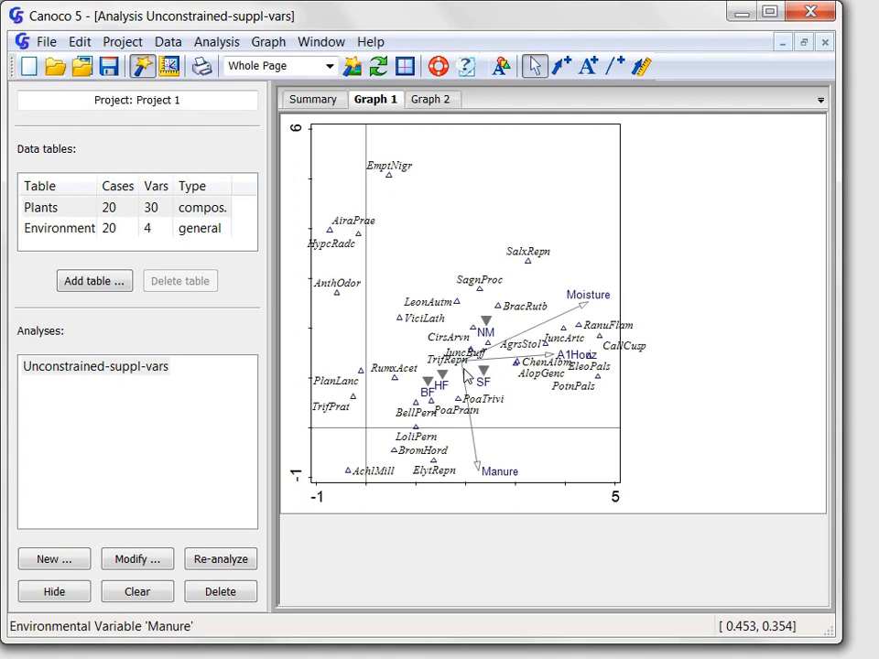
click(499, 471)
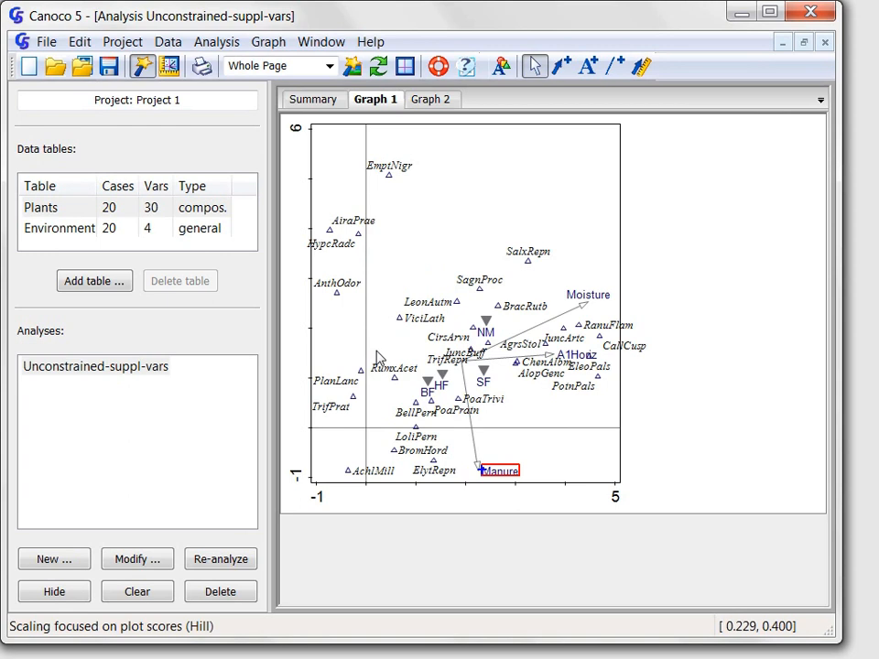
mouse_move(401, 436)
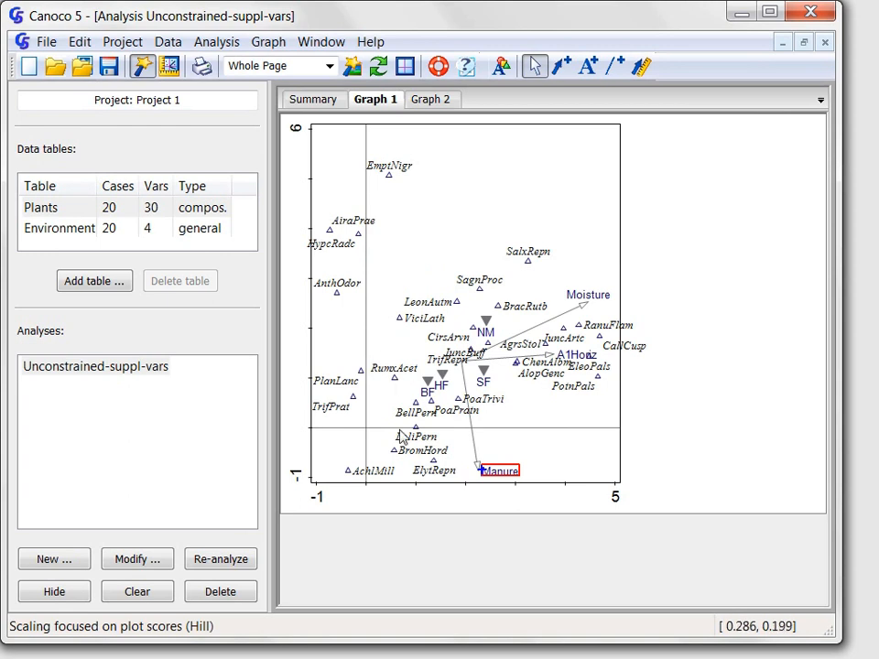
click(434, 470)
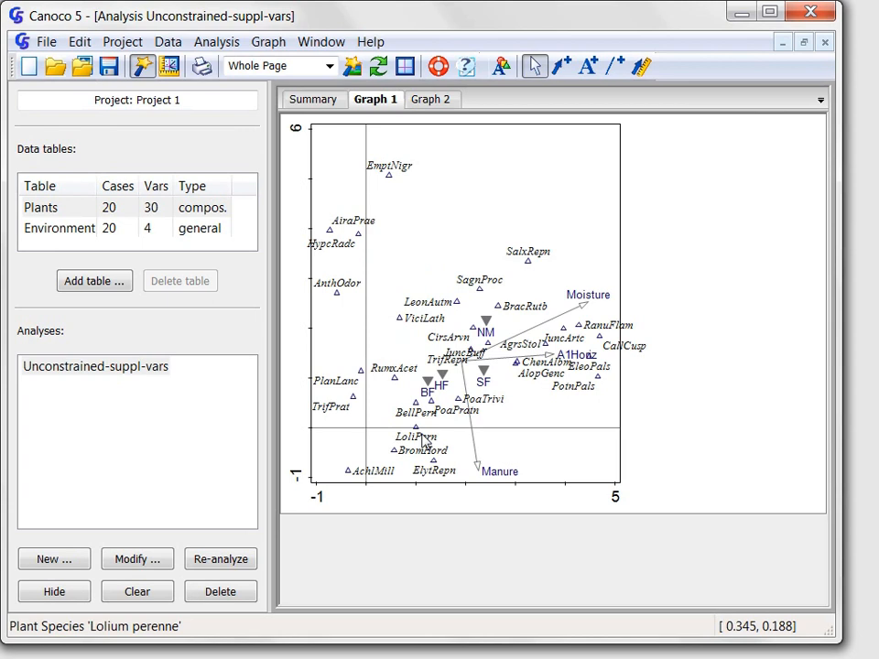
click(414, 435)
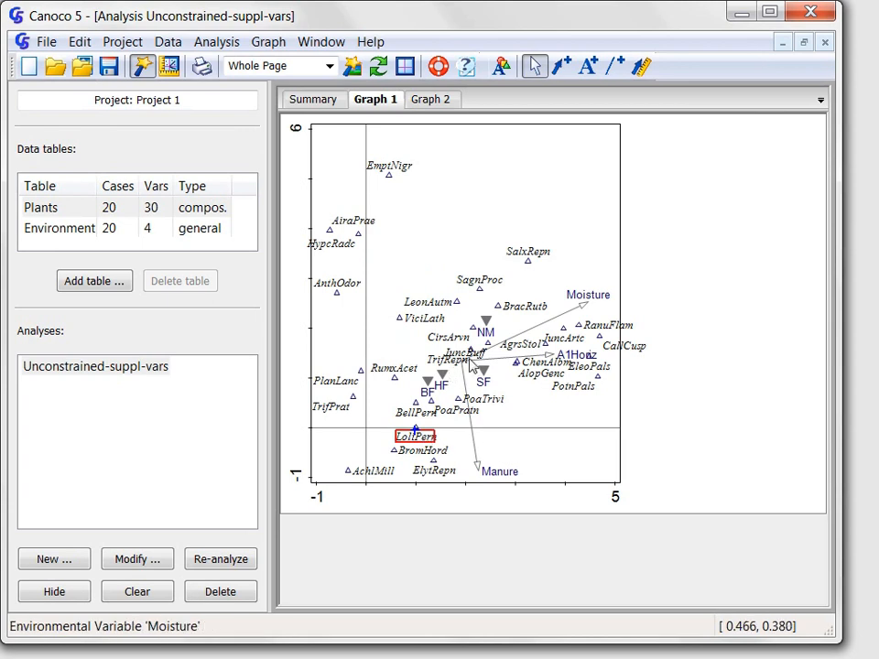
click(389, 166)
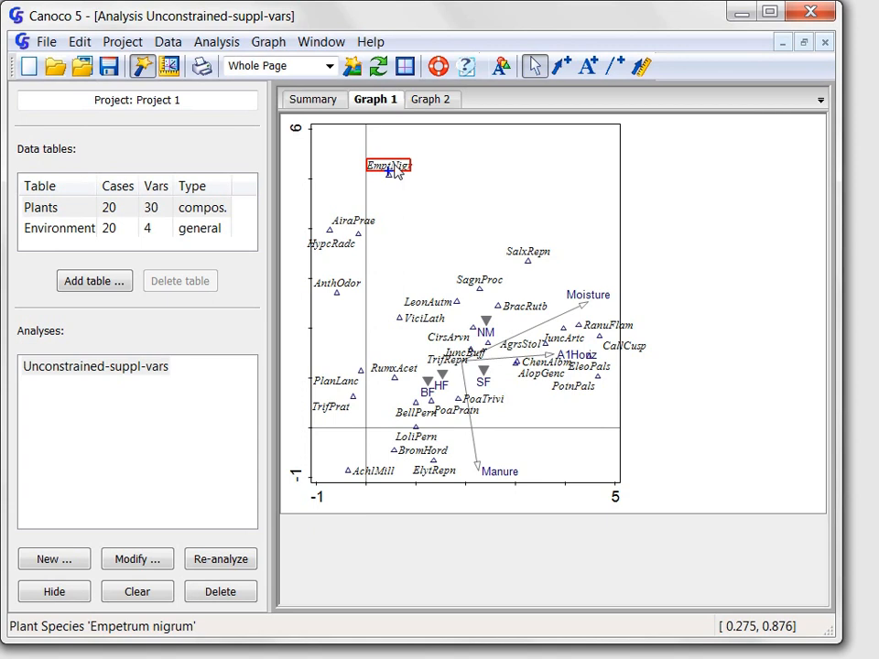
mouse_move(559, 181)
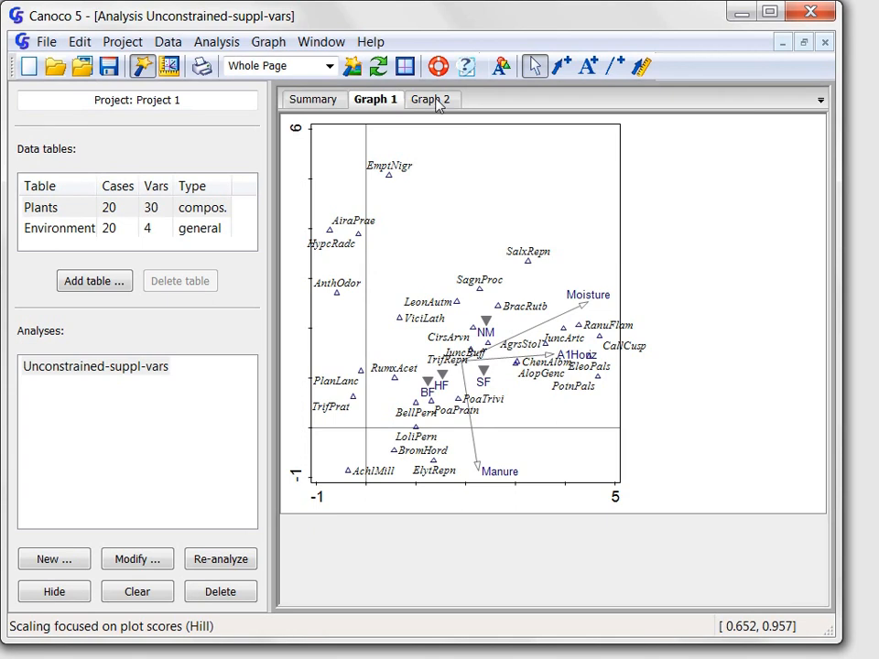
Switch to Graph 2, the attribute plot with value-sized sample circles.
click(431, 99)
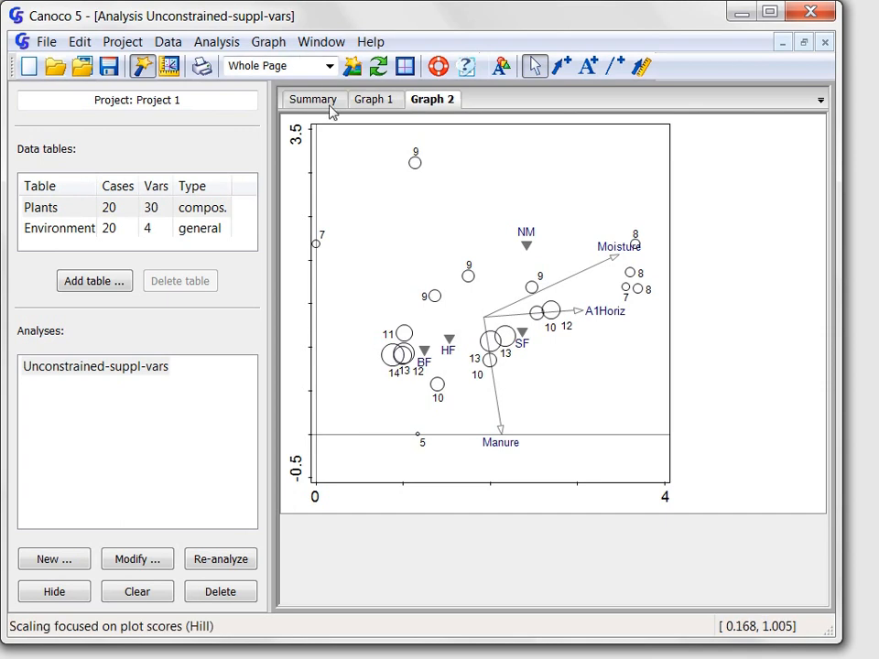
mouse_move(447, 302)
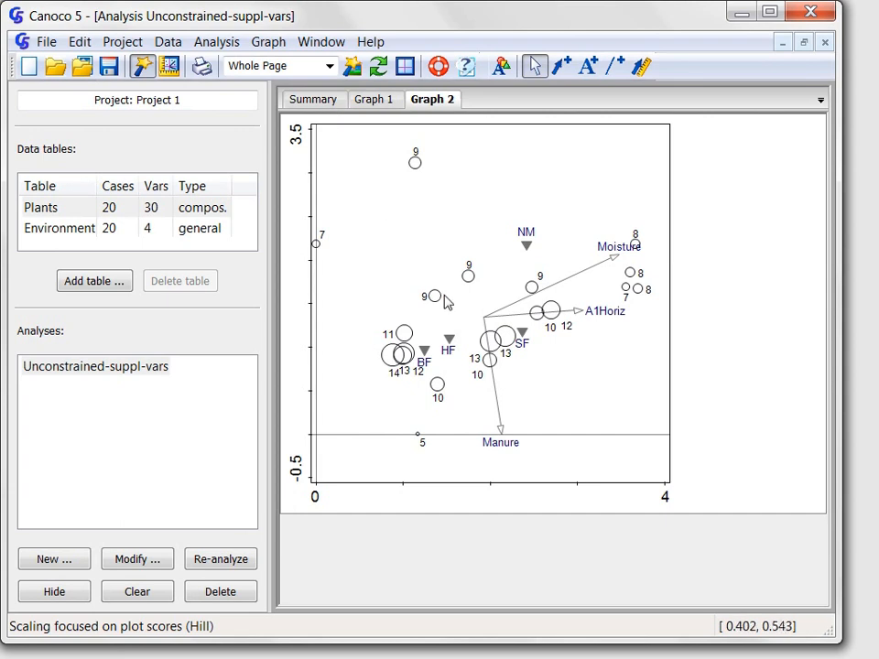
Select plot 11's circle and use Select suchlike to select every sample circle.
click(434, 297)
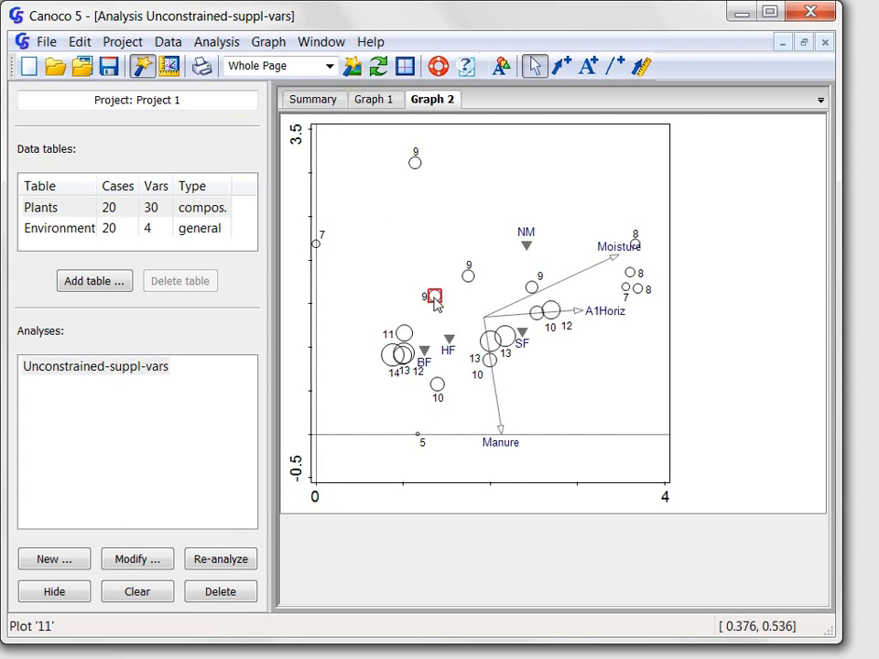
right_click(433, 296)
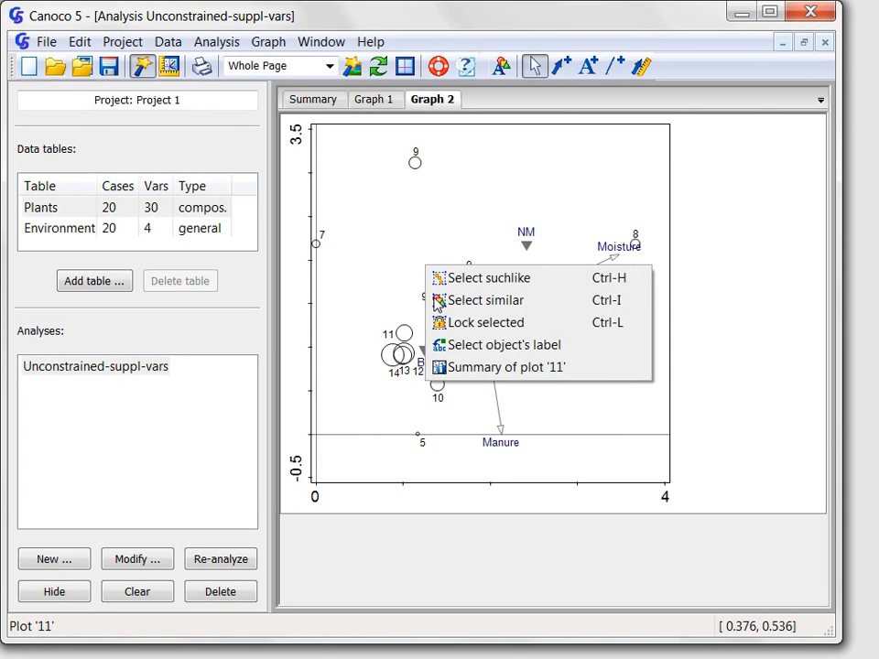
mouse_move(494, 277)
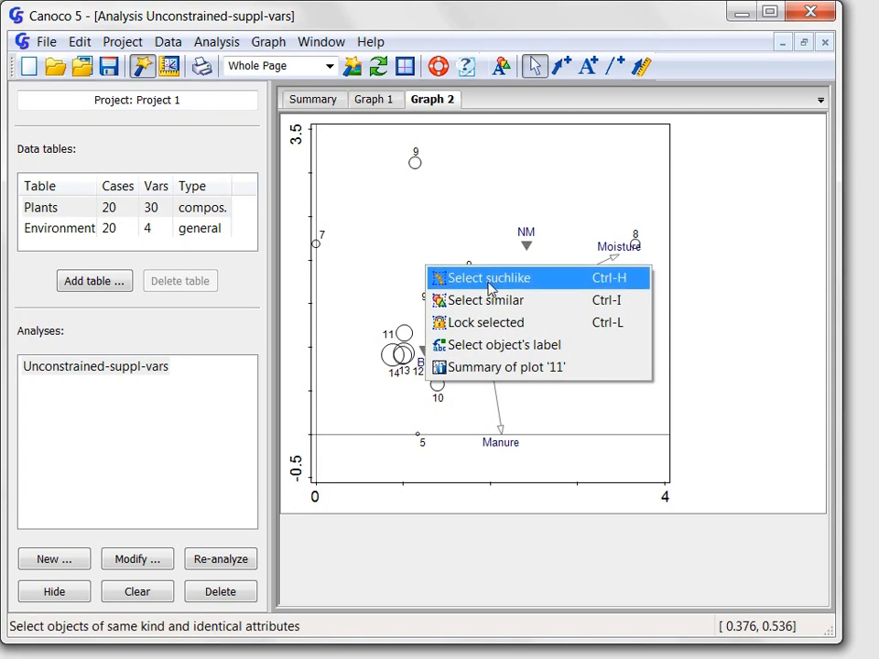
click(486, 277)
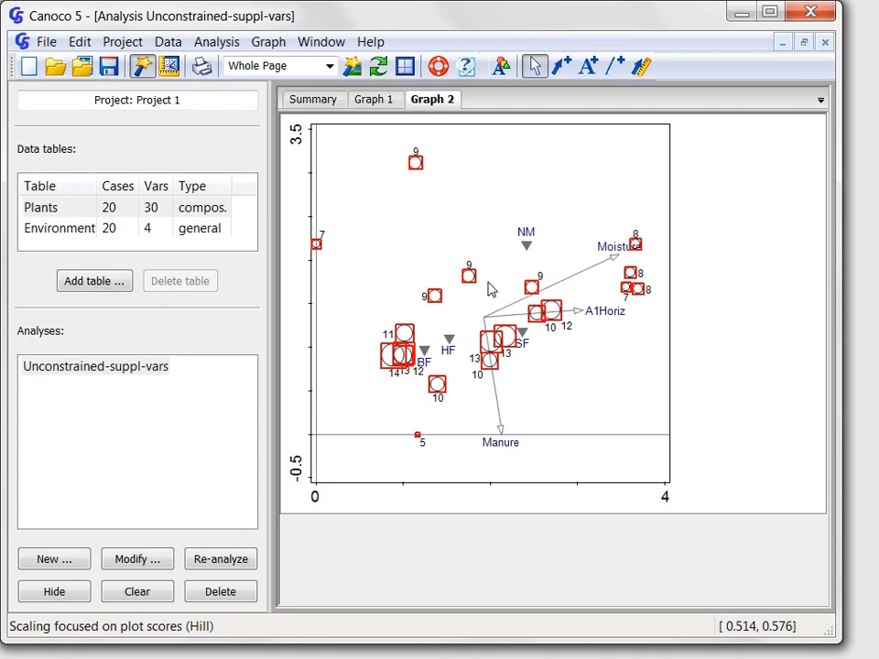
mouse_move(268, 41)
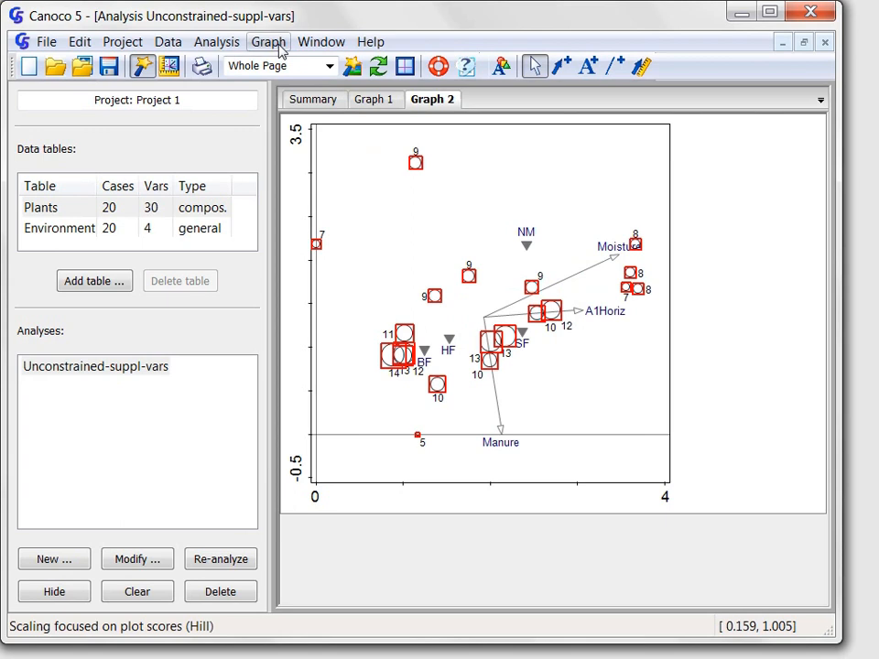
click(268, 41)
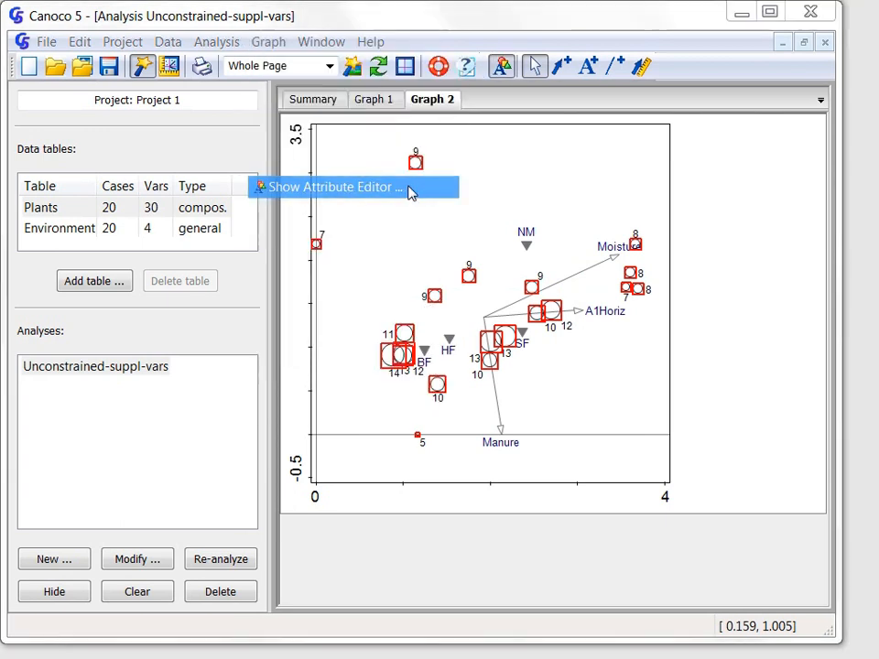
Turn off empty fill and apply a violet fill to all sample circles in the Attribute Editor.
click(334, 187)
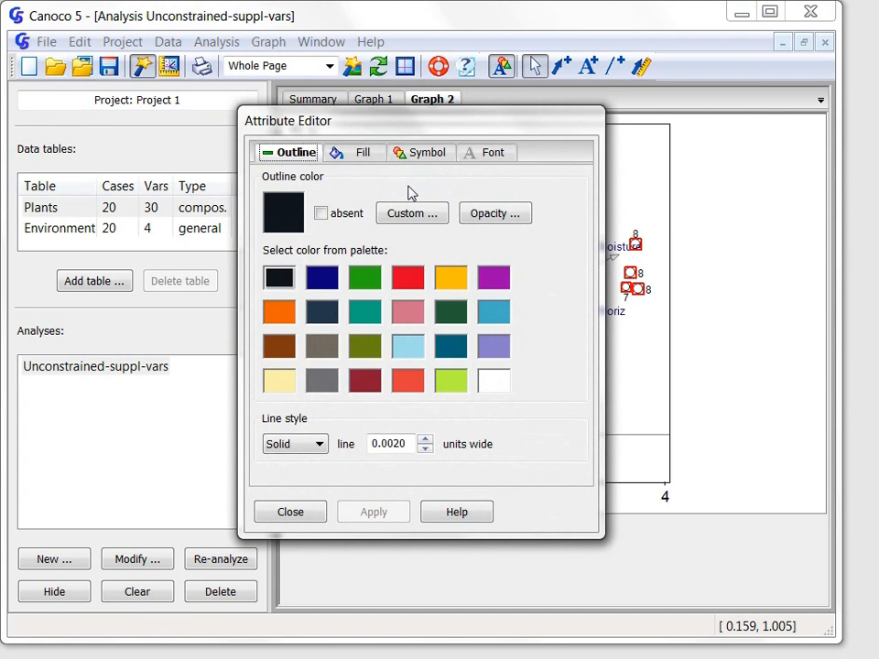
click(362, 152)
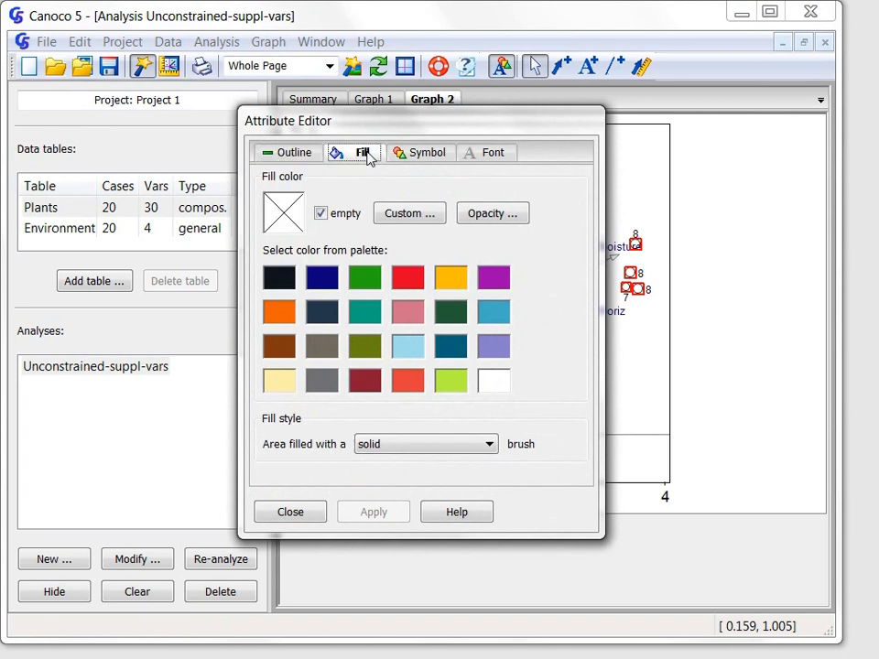
click(494, 346)
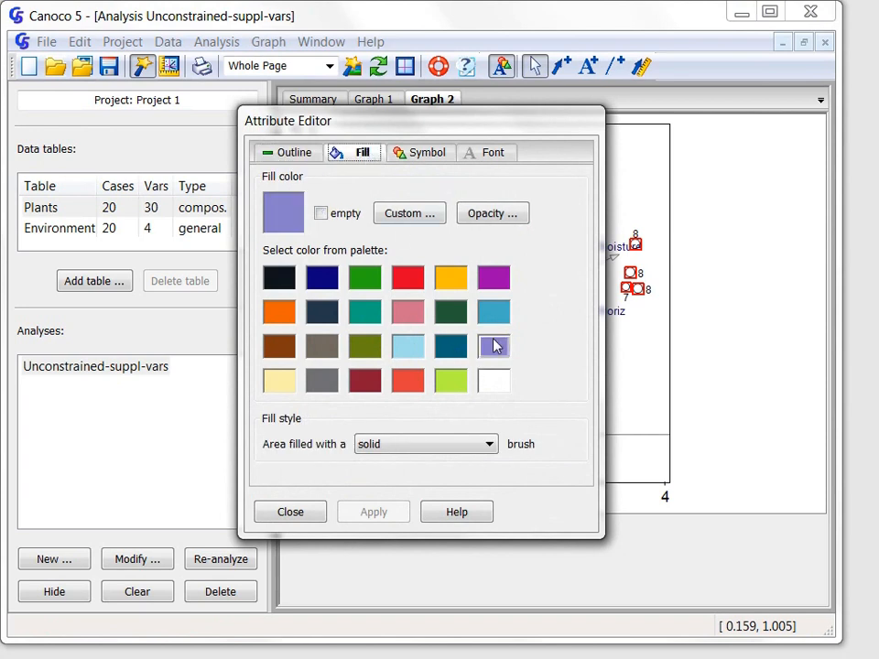
click(493, 346)
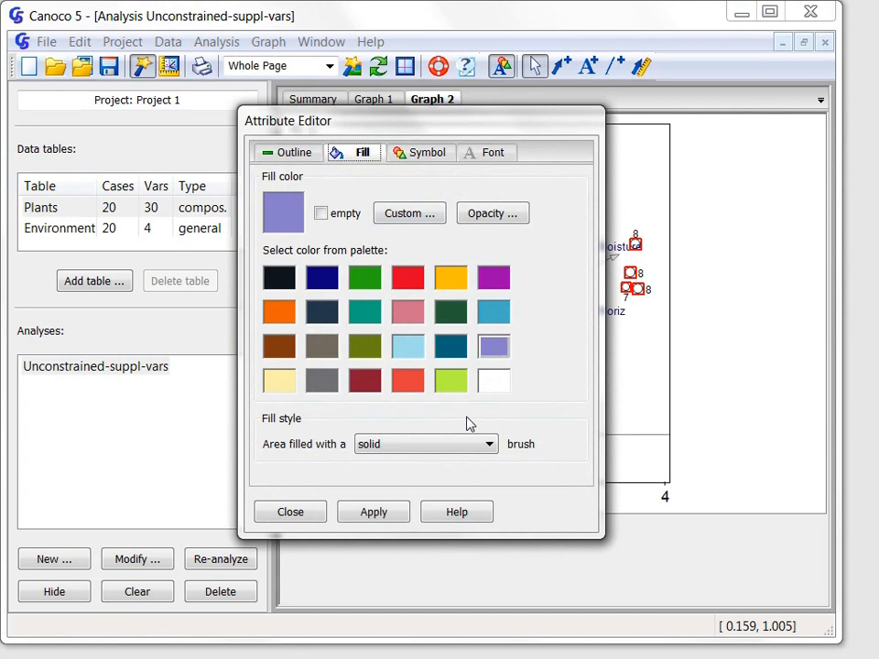
click(373, 511)
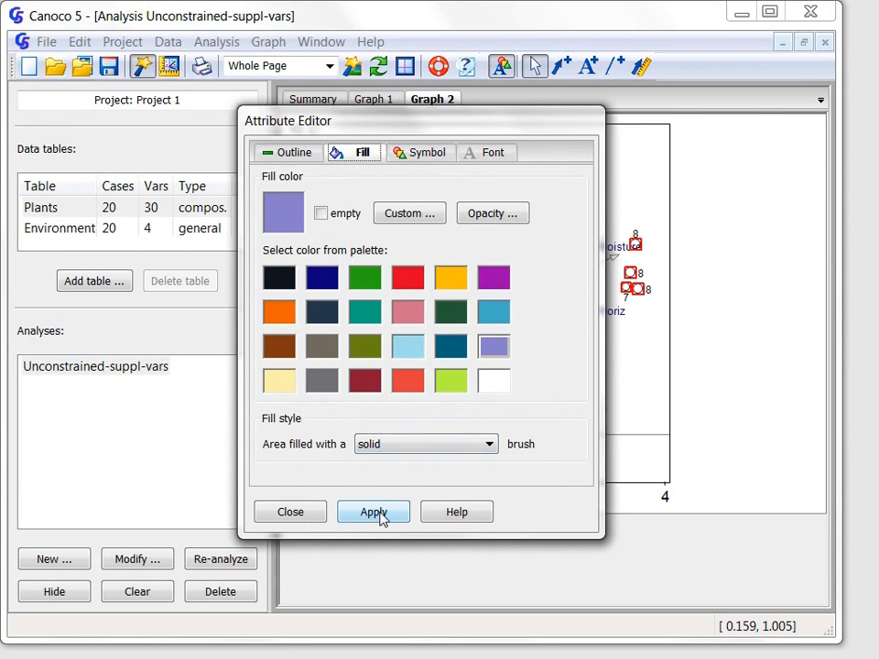
click(373, 511)
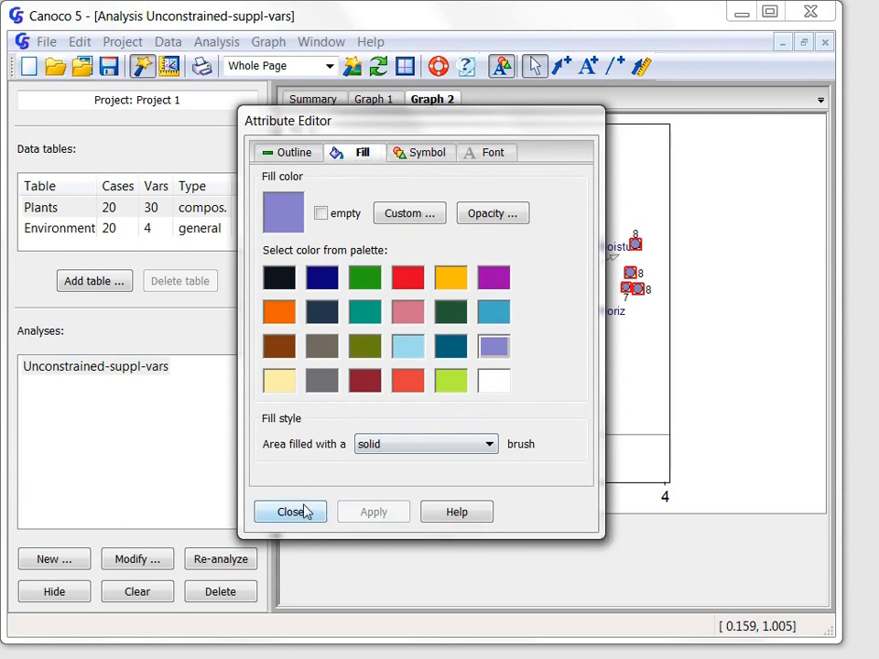
click(290, 512)
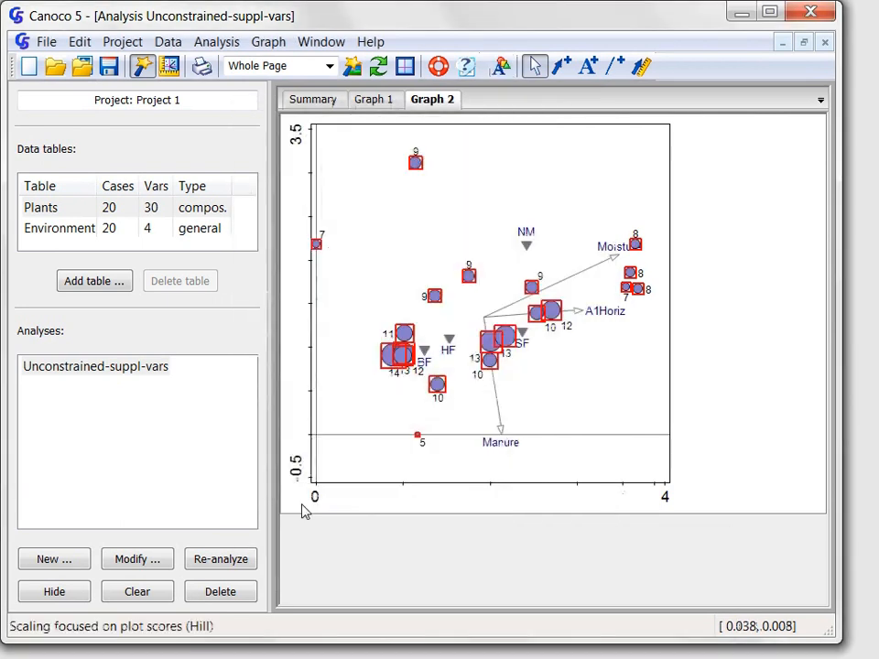
mouse_move(381, 404)
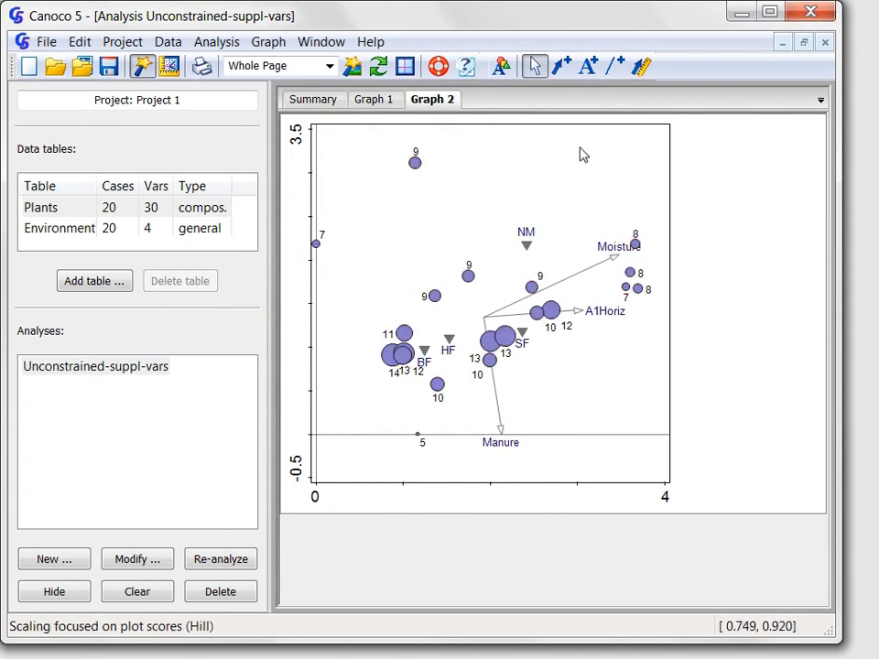
right_click(584, 154)
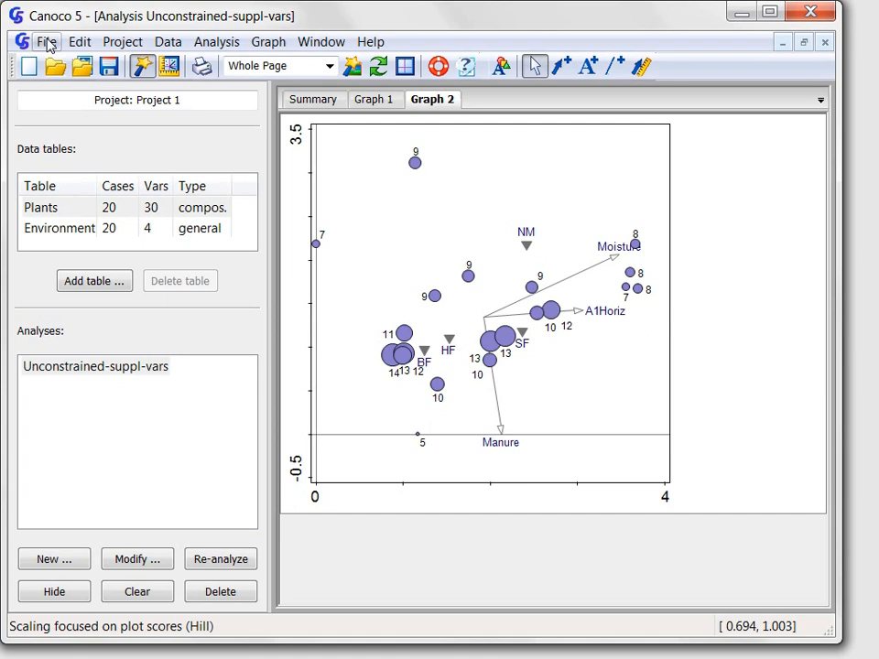
click(47, 42)
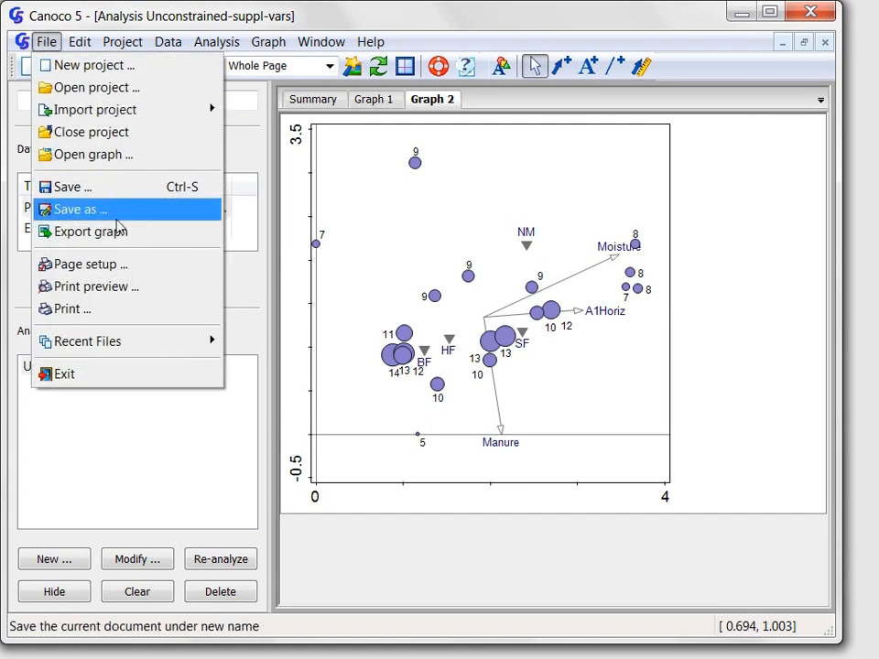
Export the graph as a 100 DPI PNG, then show its print preview.
click(90, 230)
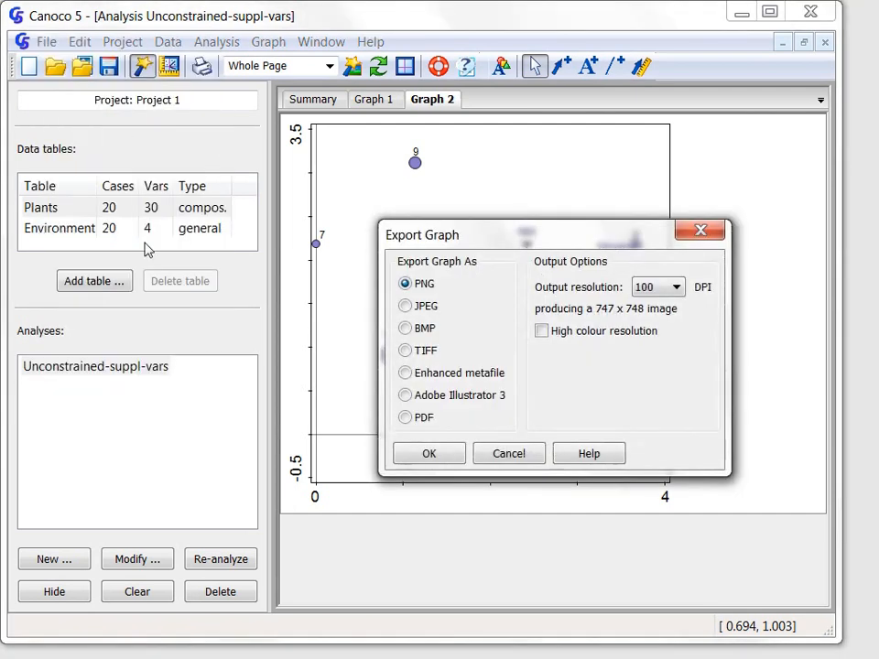
click(508, 453)
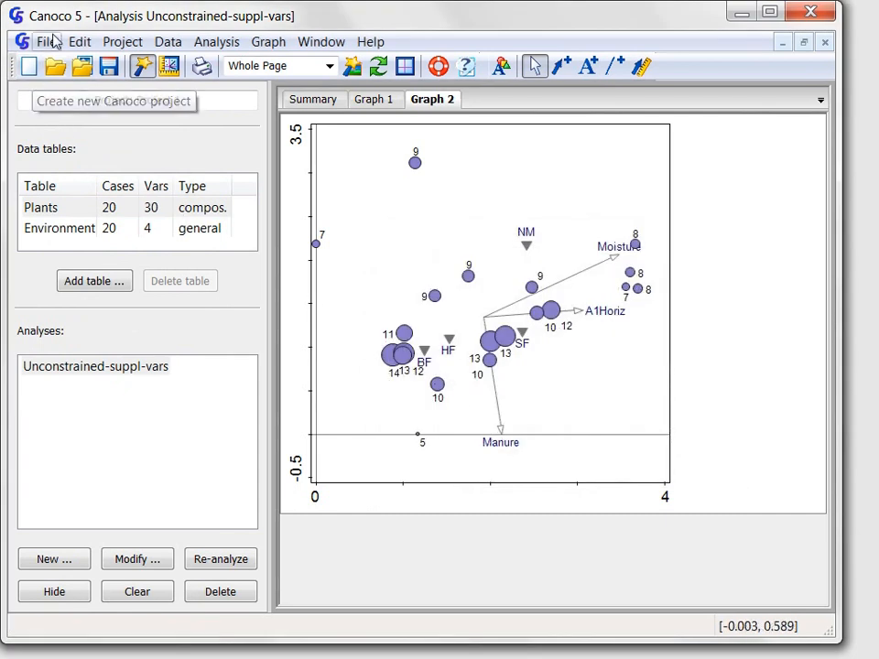
click(46, 42)
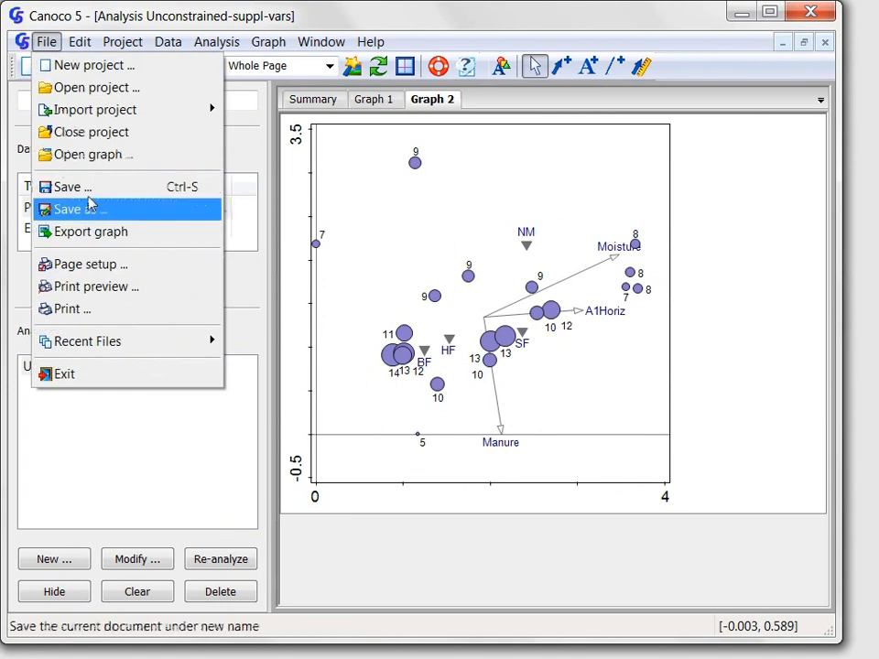
mouse_move(96, 286)
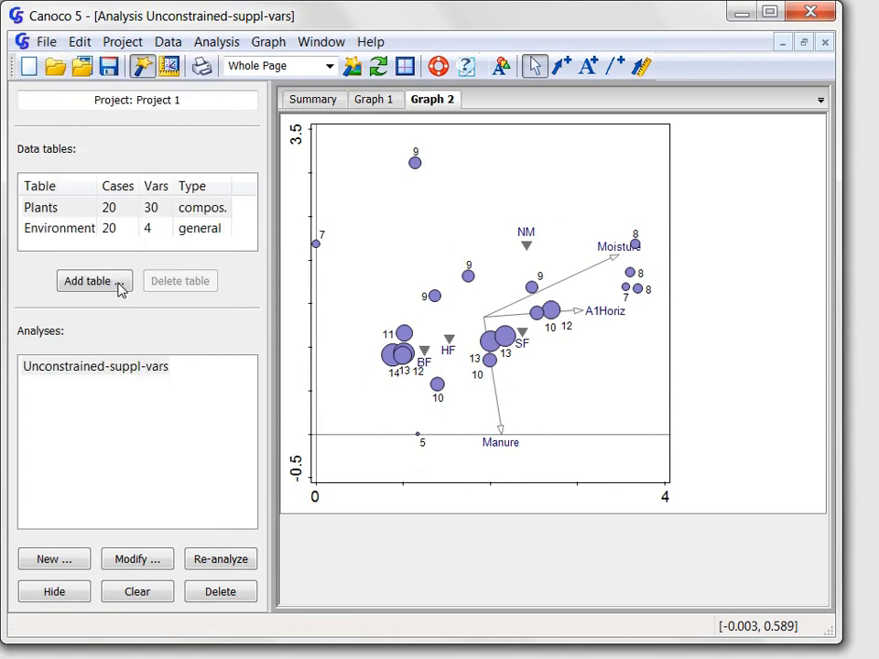
click(201, 66)
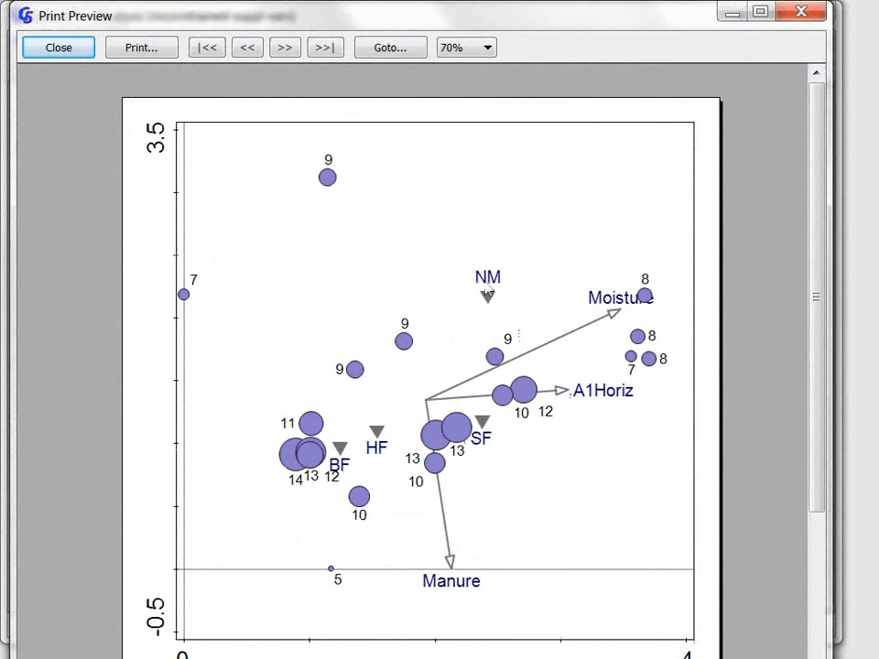
click(485, 47)
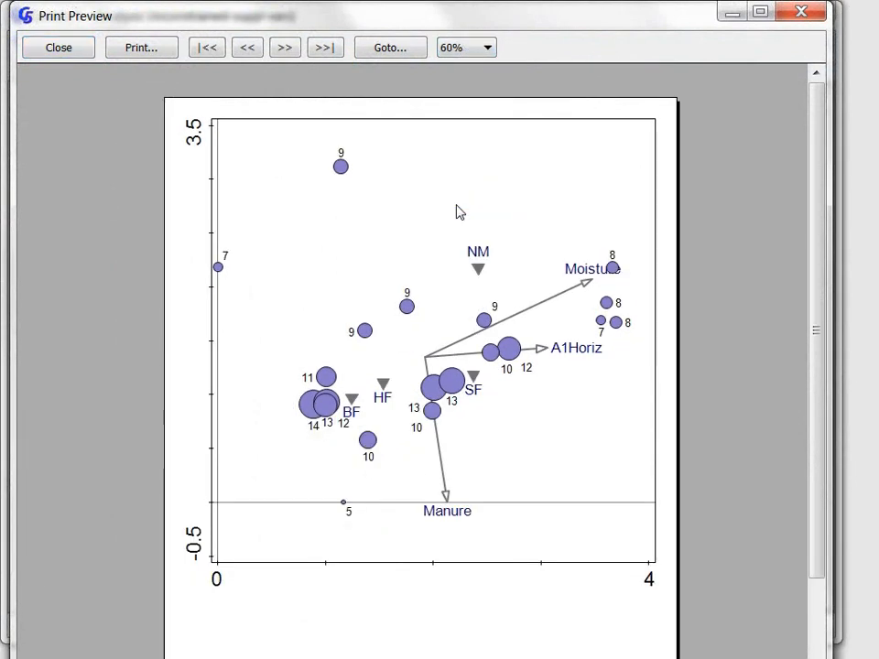
click(58, 47)
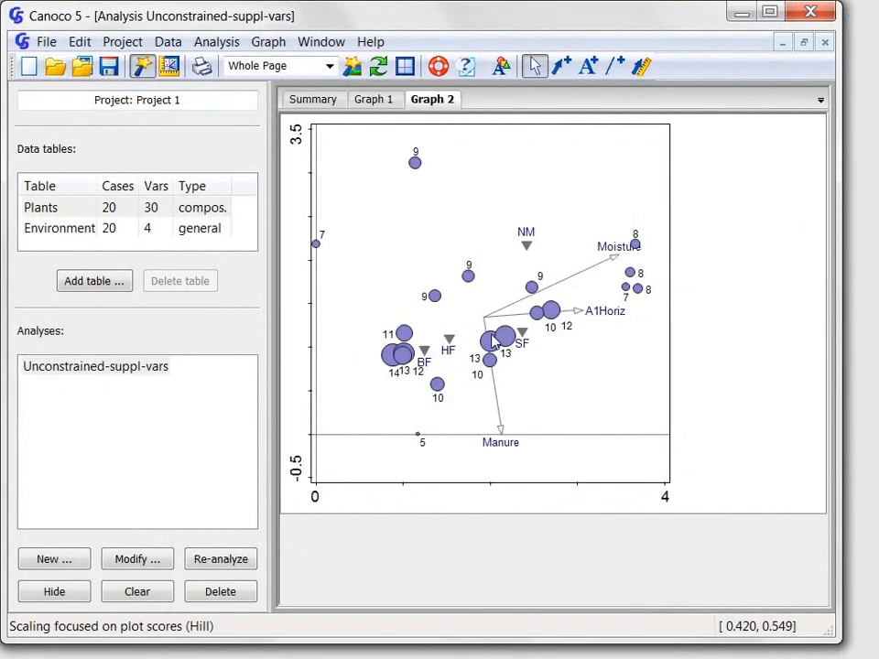
mouse_move(583, 360)
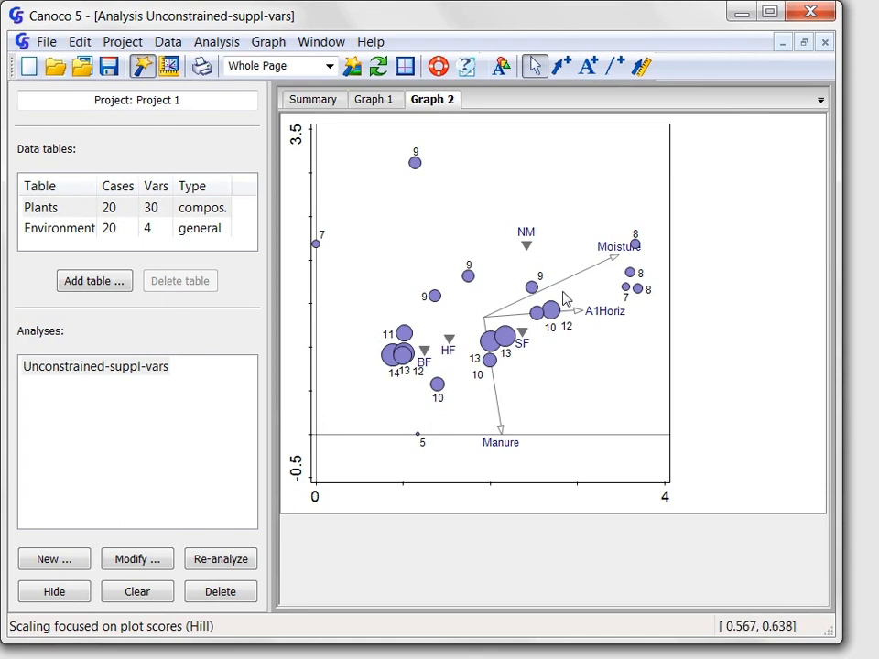
mouse_move(515, 277)
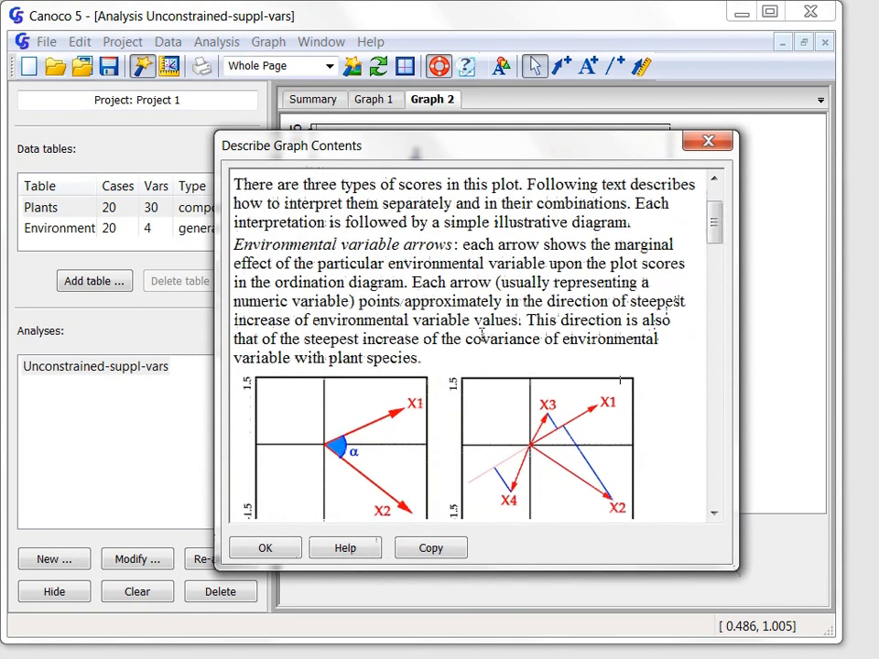
scroll(down, 3)
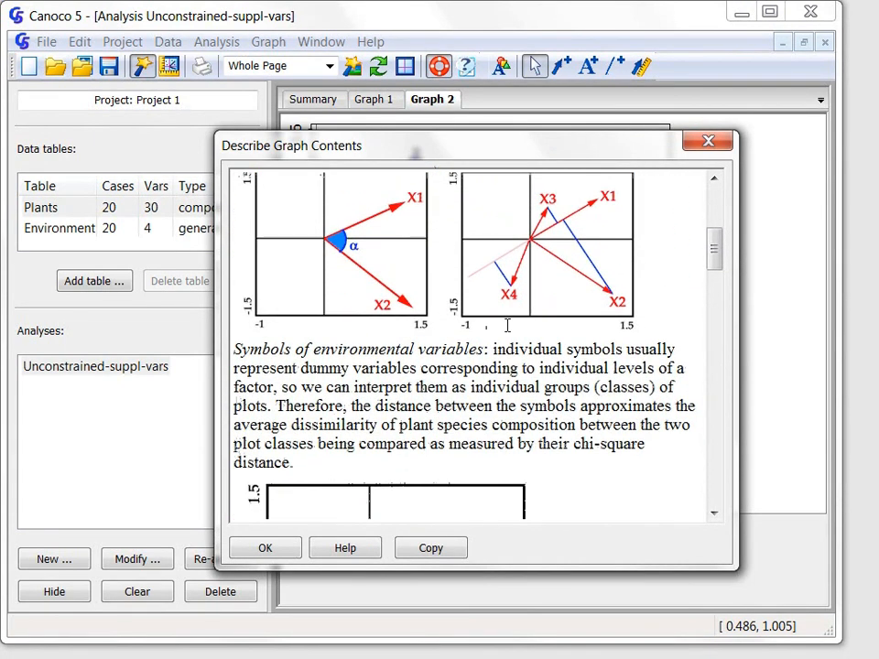
click(265, 548)
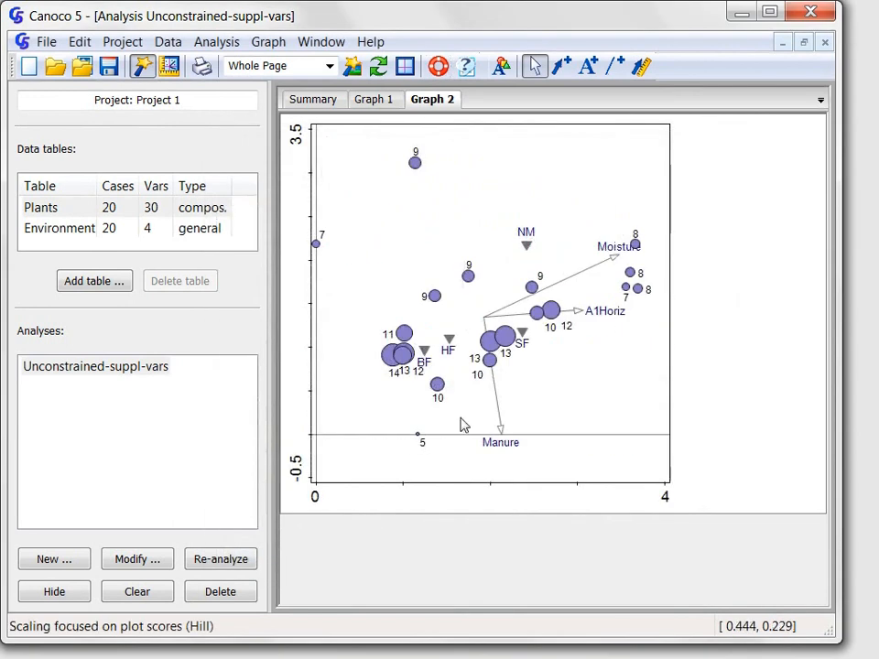
mouse_move(476, 372)
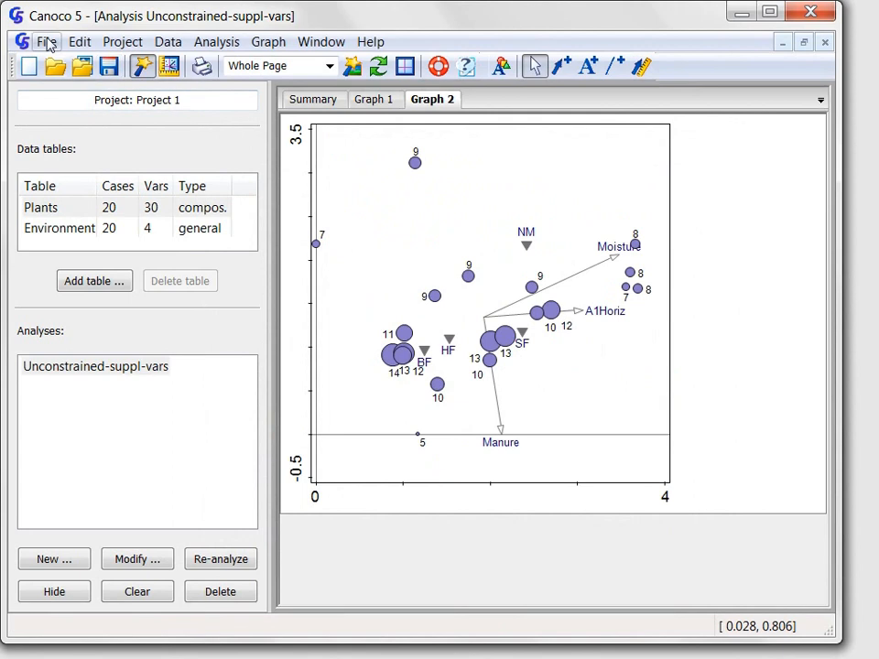
Close Project 1, saving its changes to the project file in Documents.
click(46, 42)
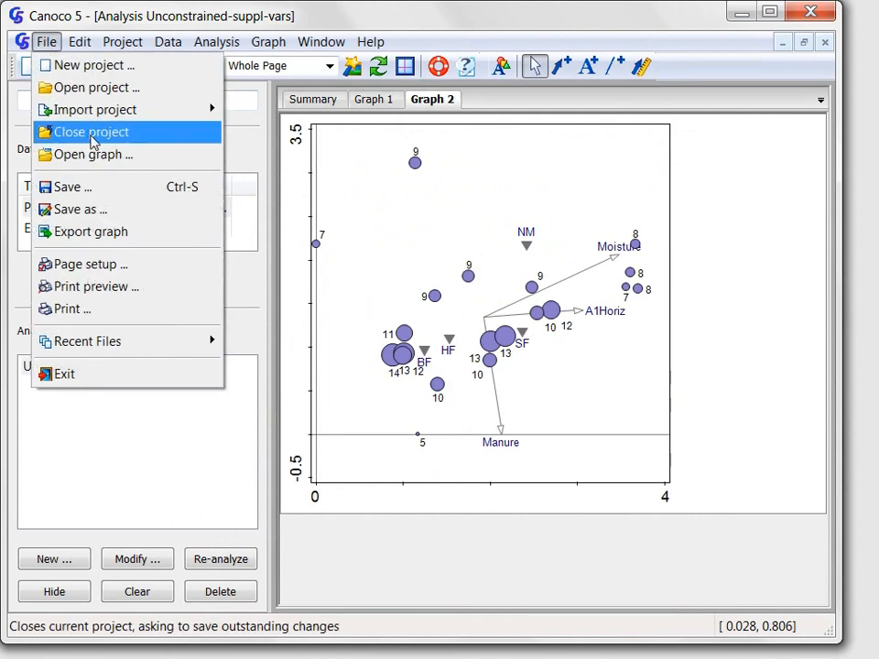
click(90, 131)
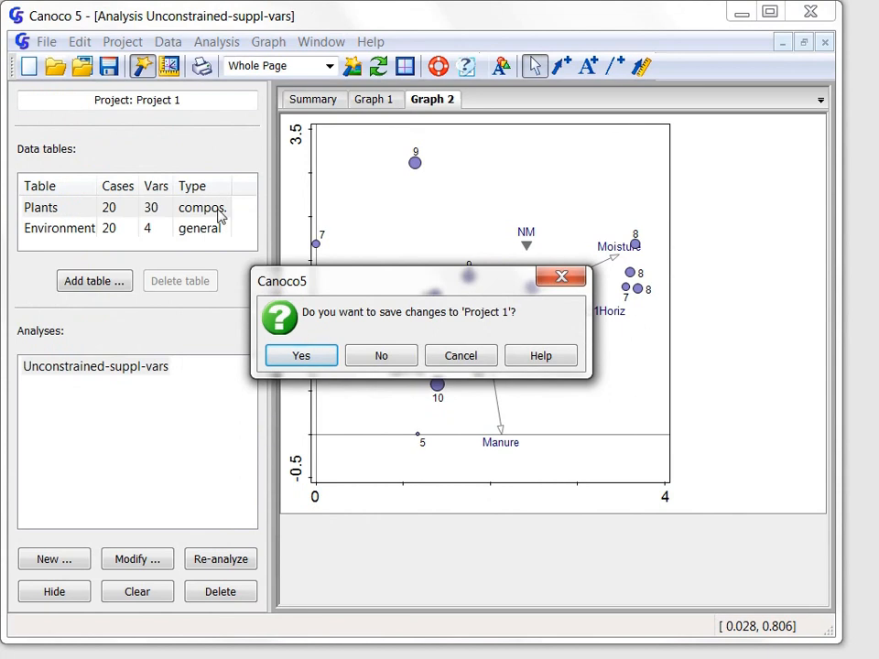
mouse_move(301, 355)
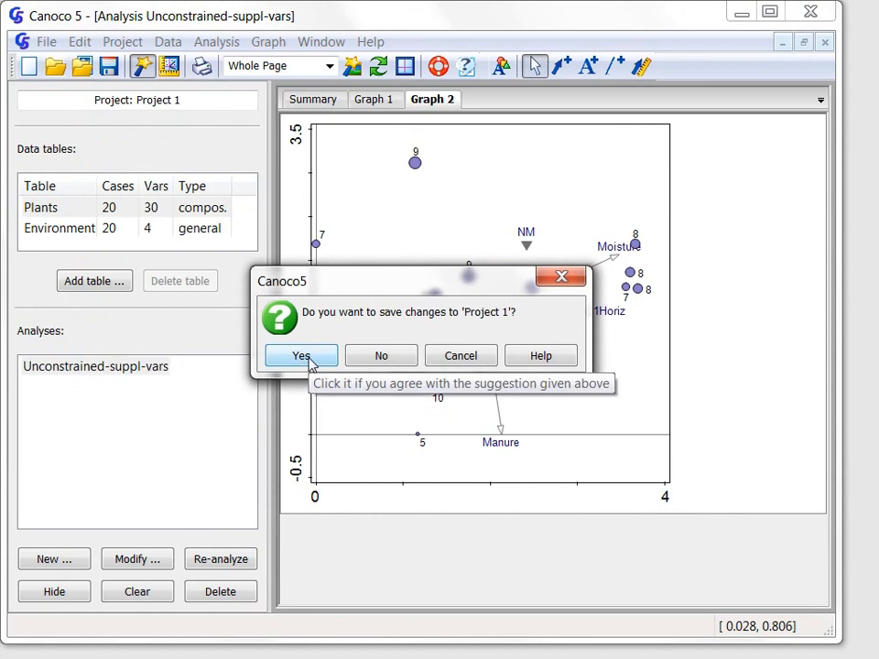
click(300, 355)
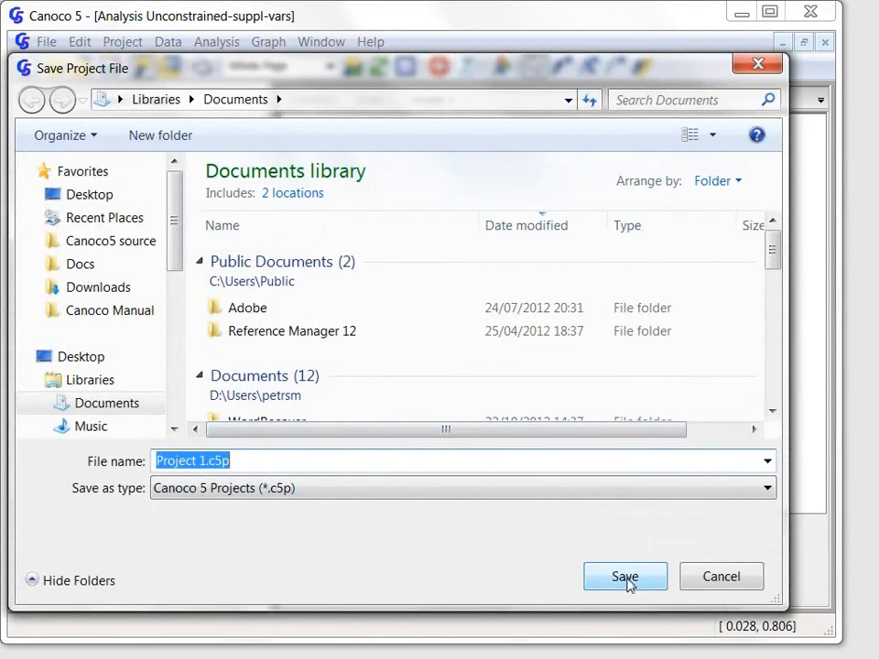
click(624, 576)
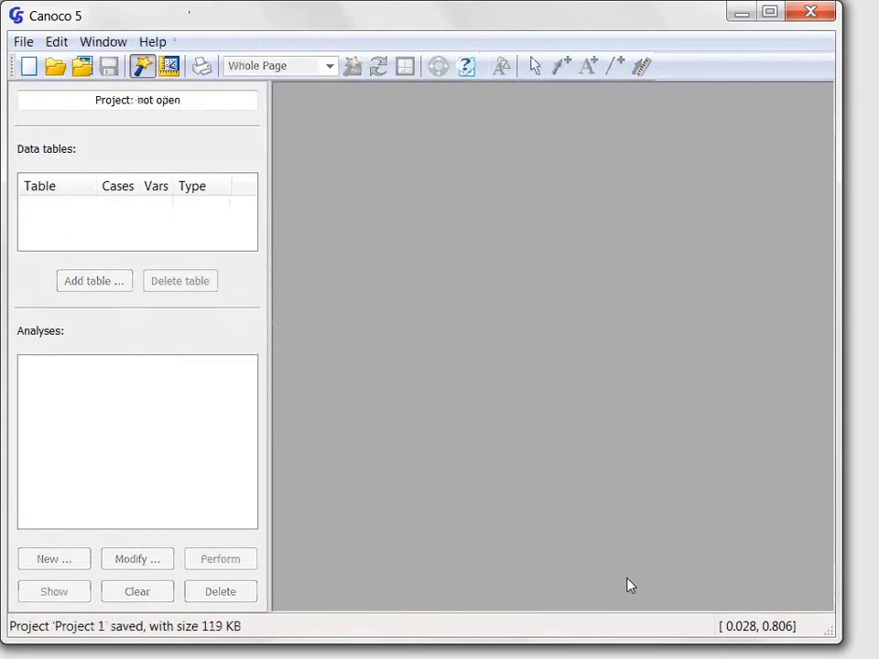
mouse_move(614, 379)
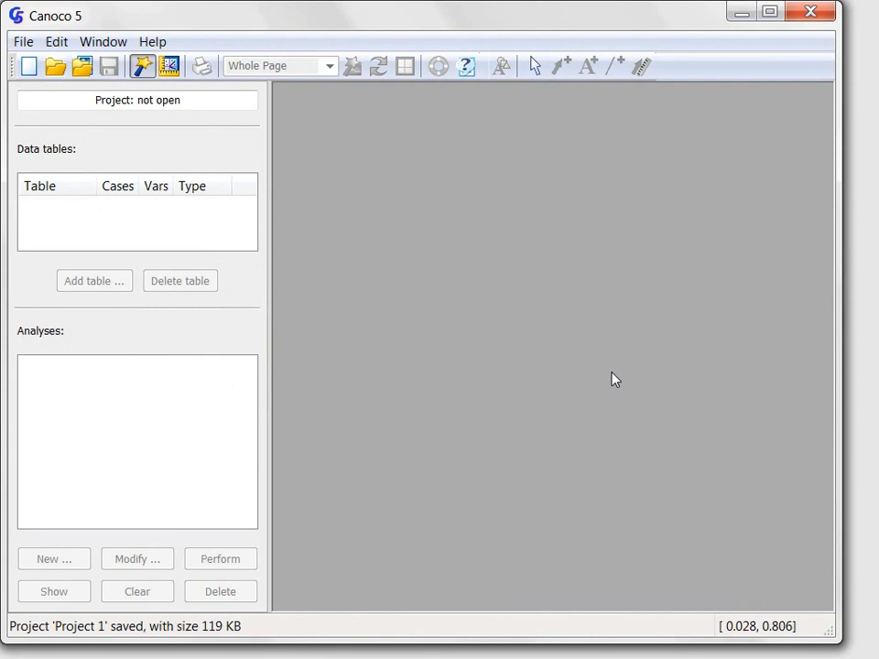
mouse_move(519, 256)
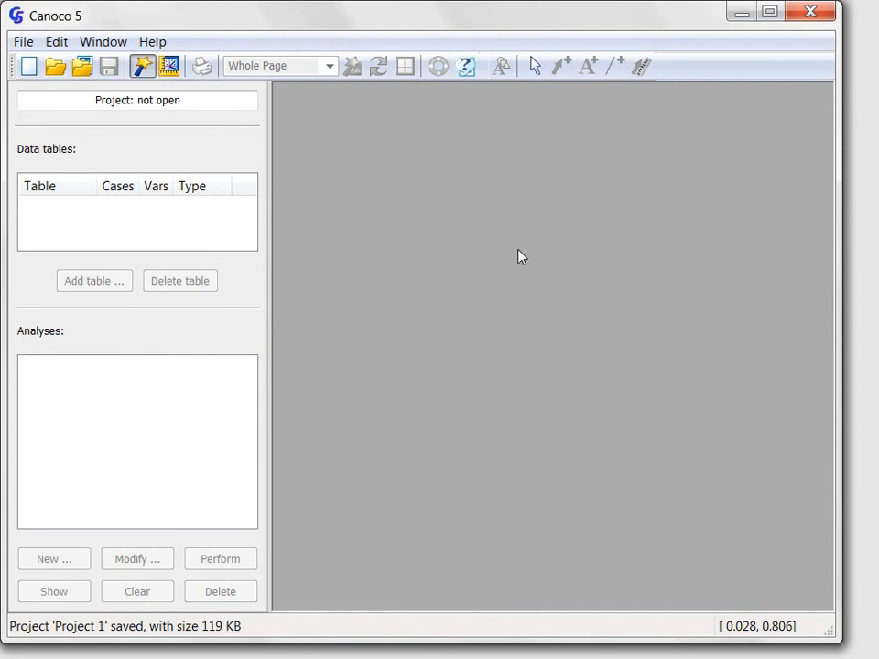